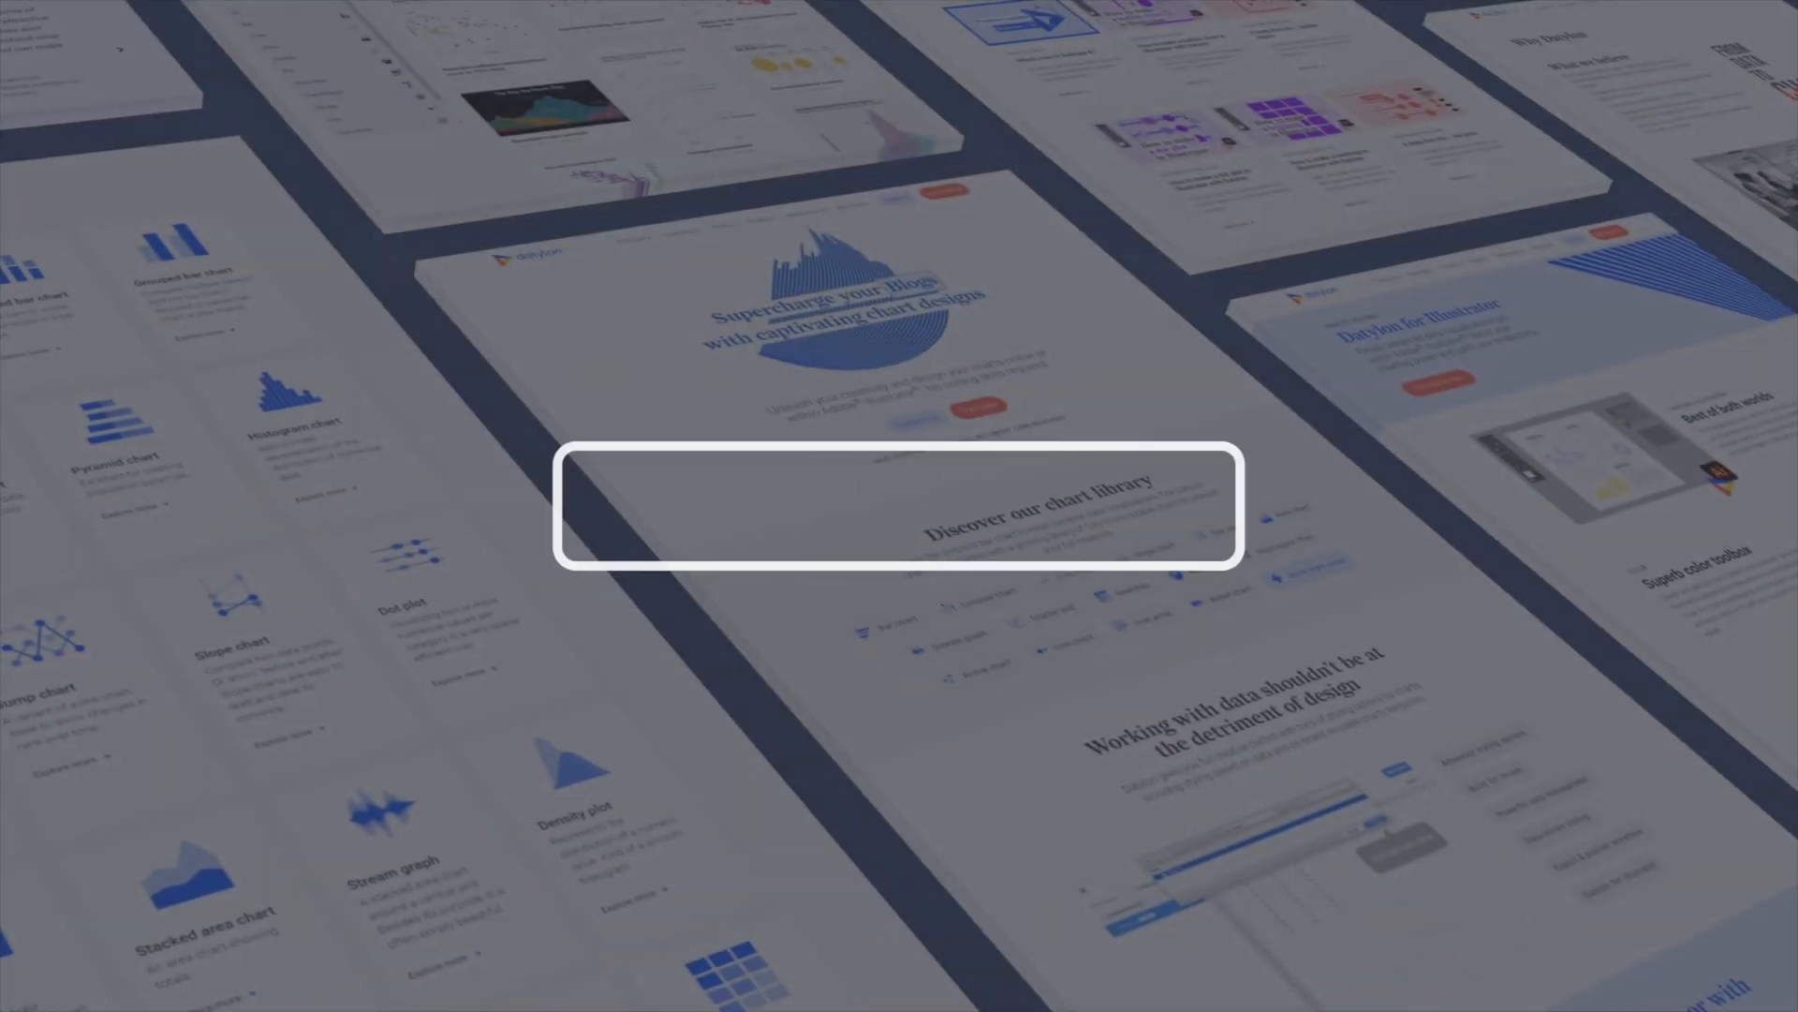
pyautogui.write('www.datylon.com')
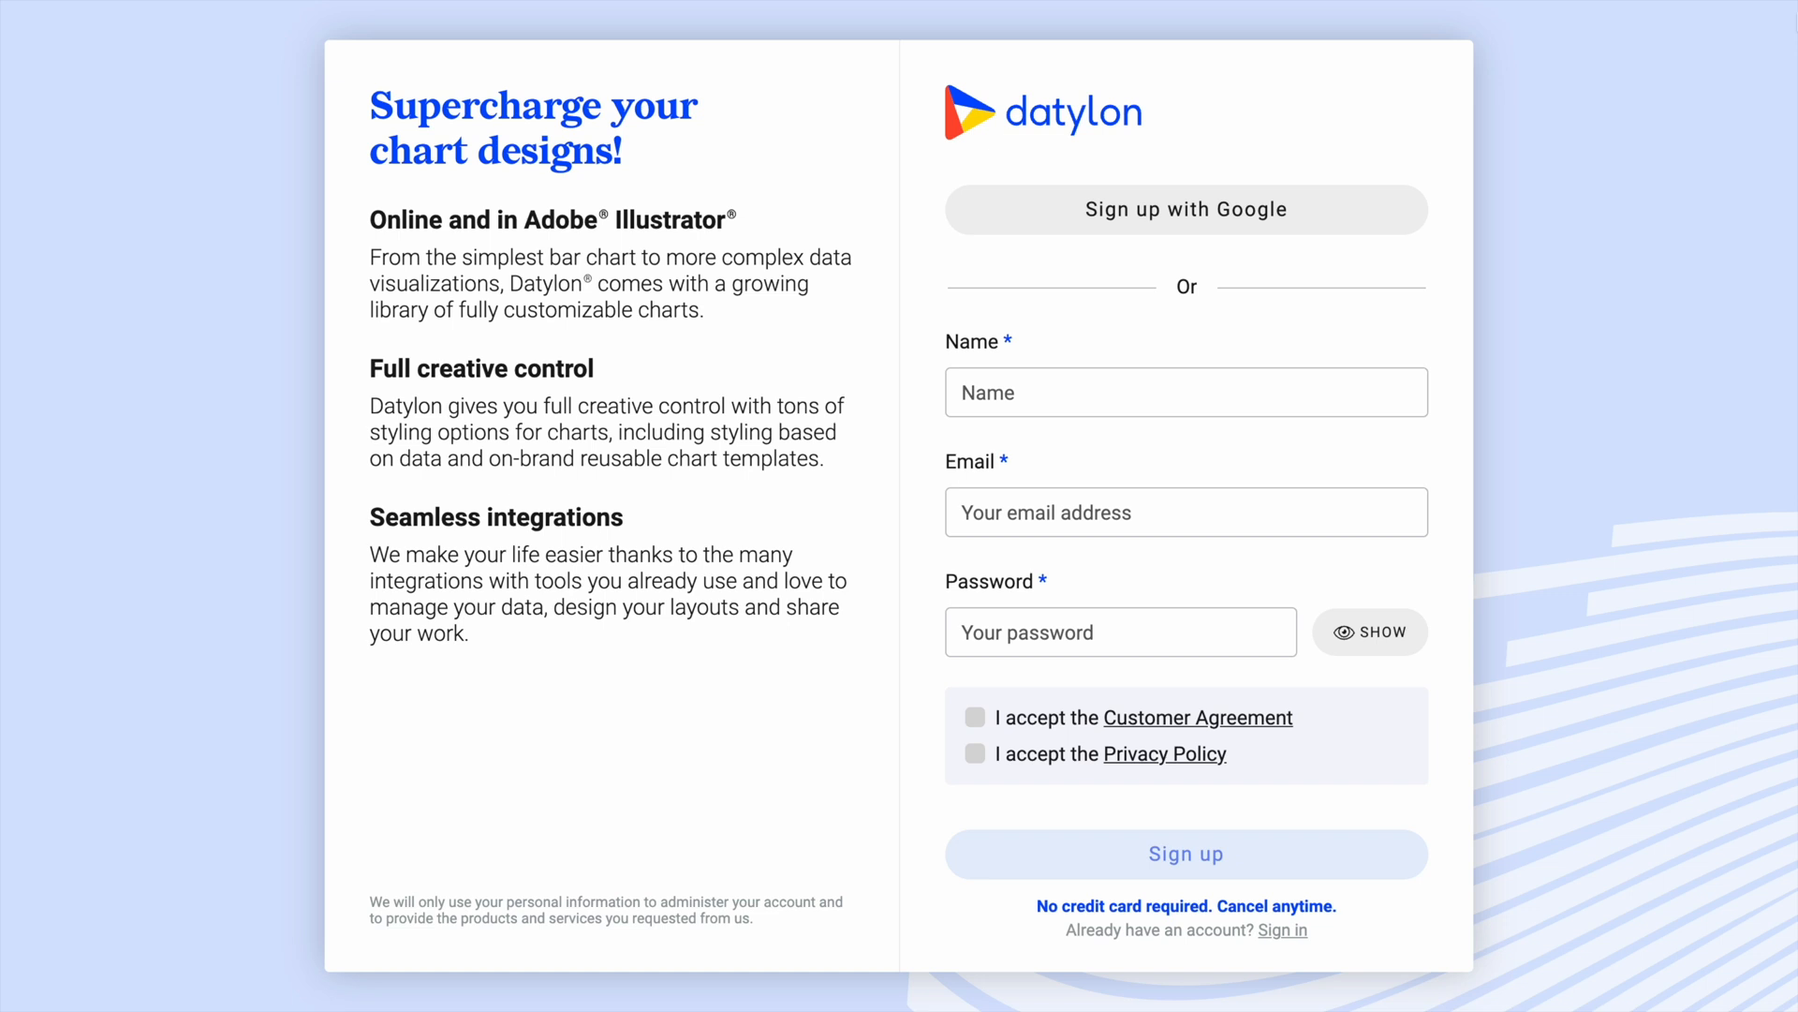
pyautogui.moveTo(1621, 210)
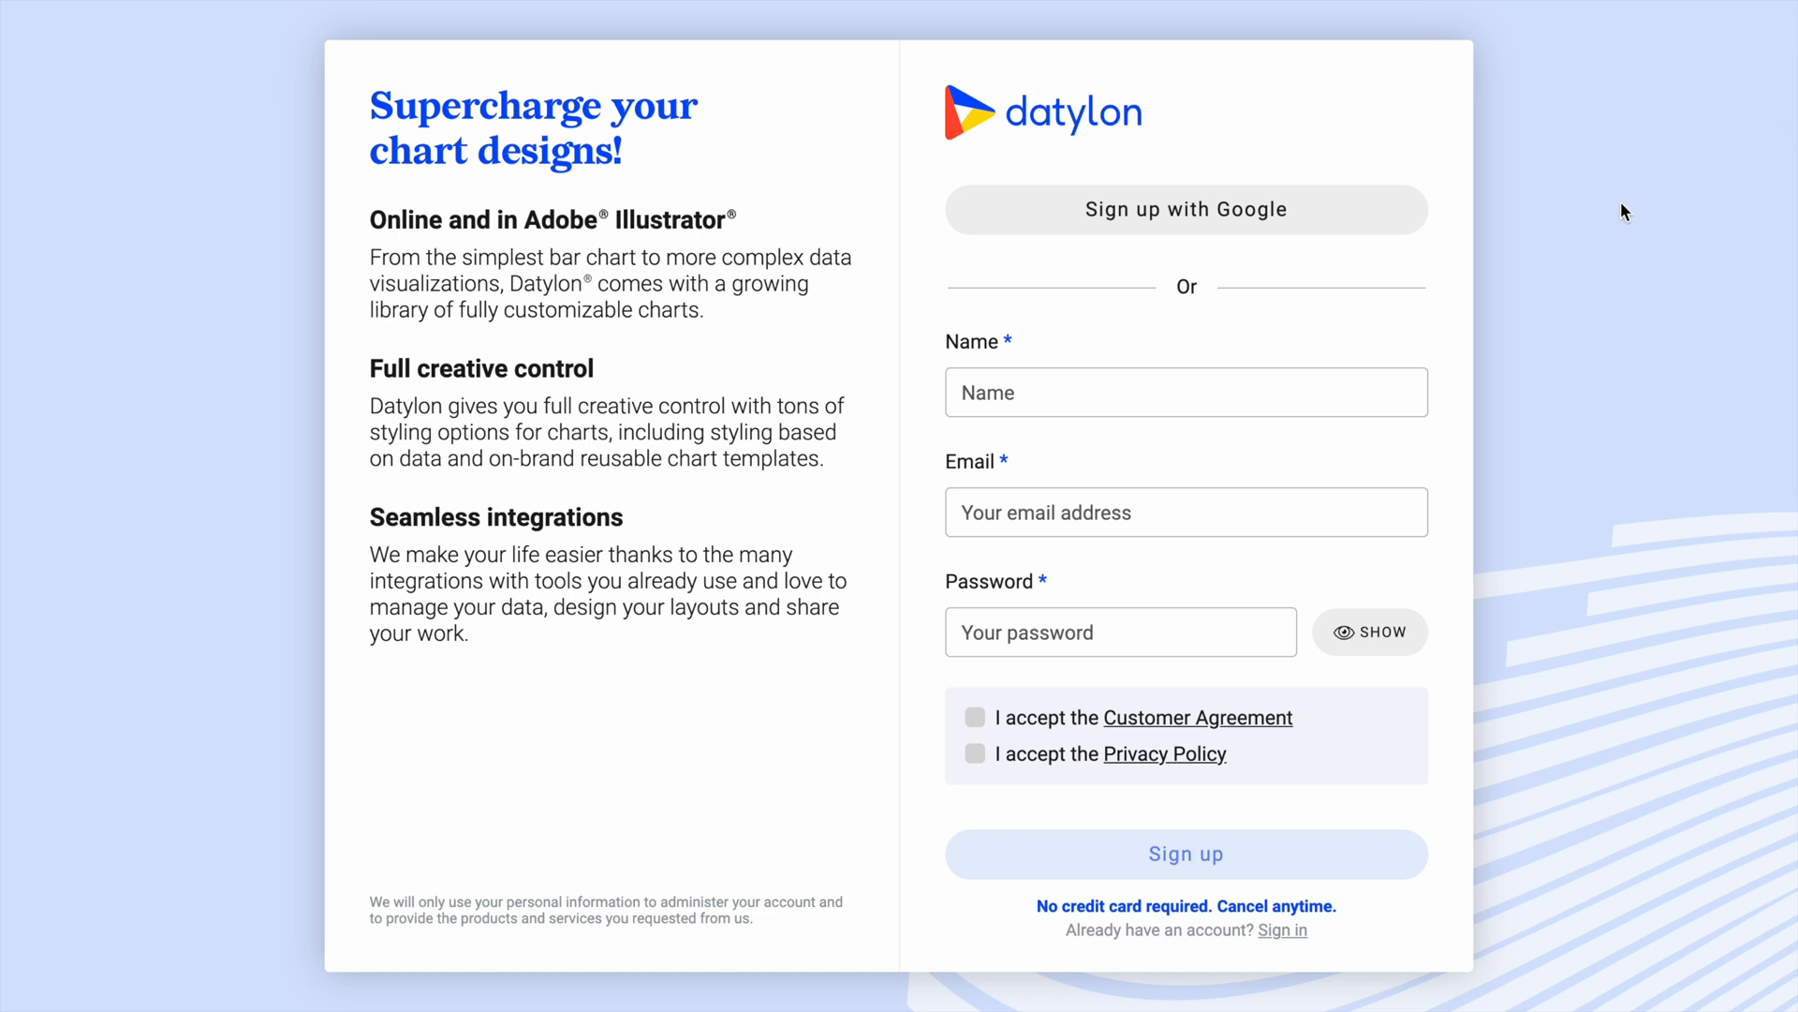
pyautogui.moveTo(1233, 228)
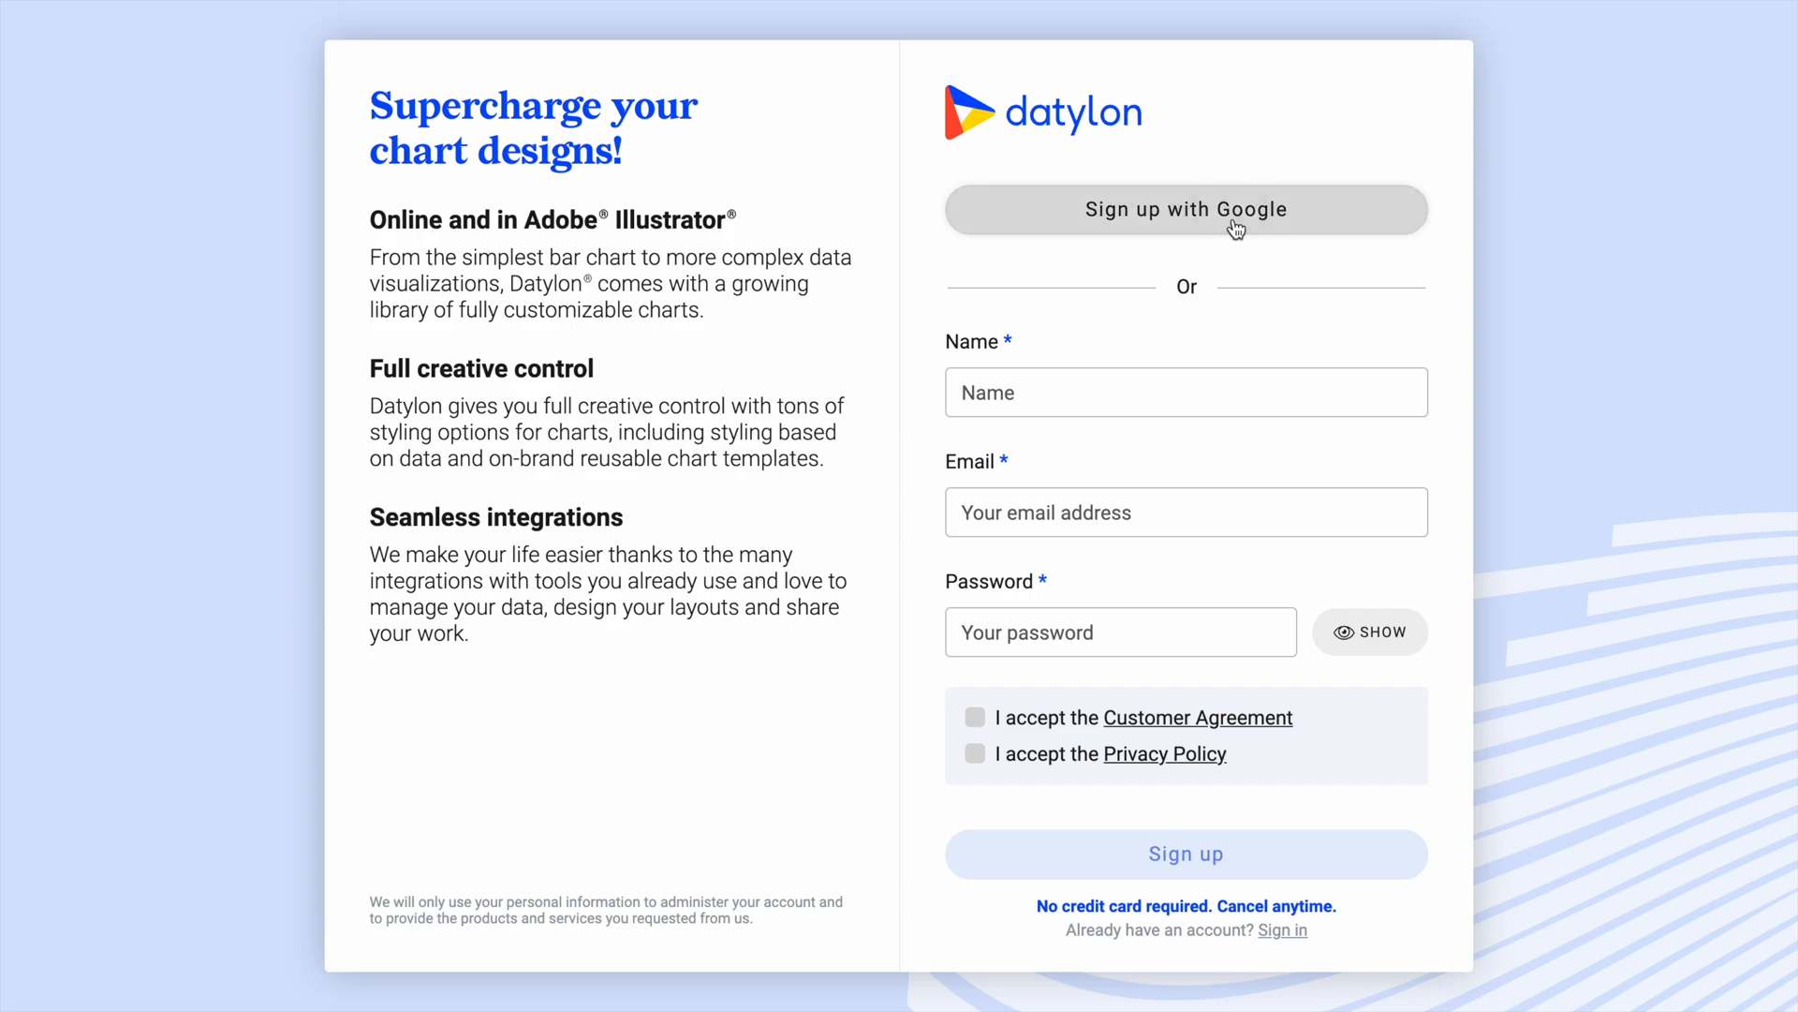
# - Create a Datylon account using the Google login option
pyautogui.click(1186, 210)
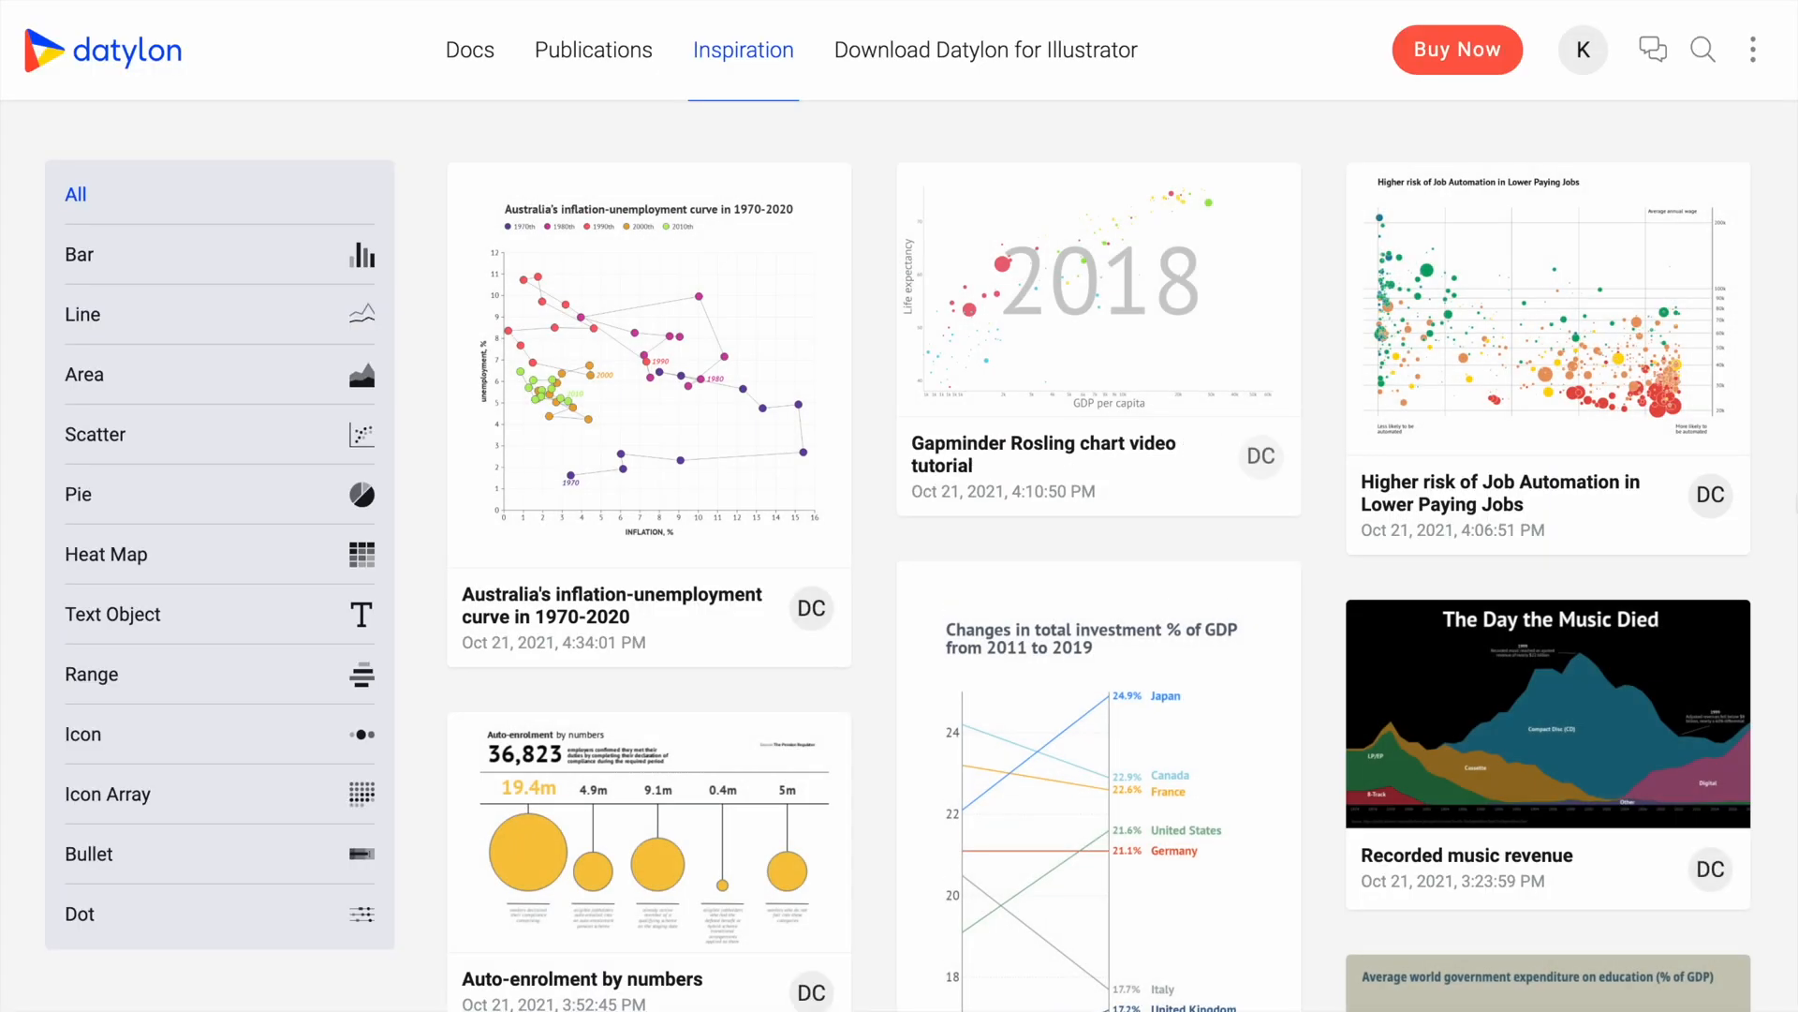
# - Visit the Illustrator plugin page, select the Value 2 figures in rows 2–13, and start choosing a chart type
pyautogui.click(985, 50)
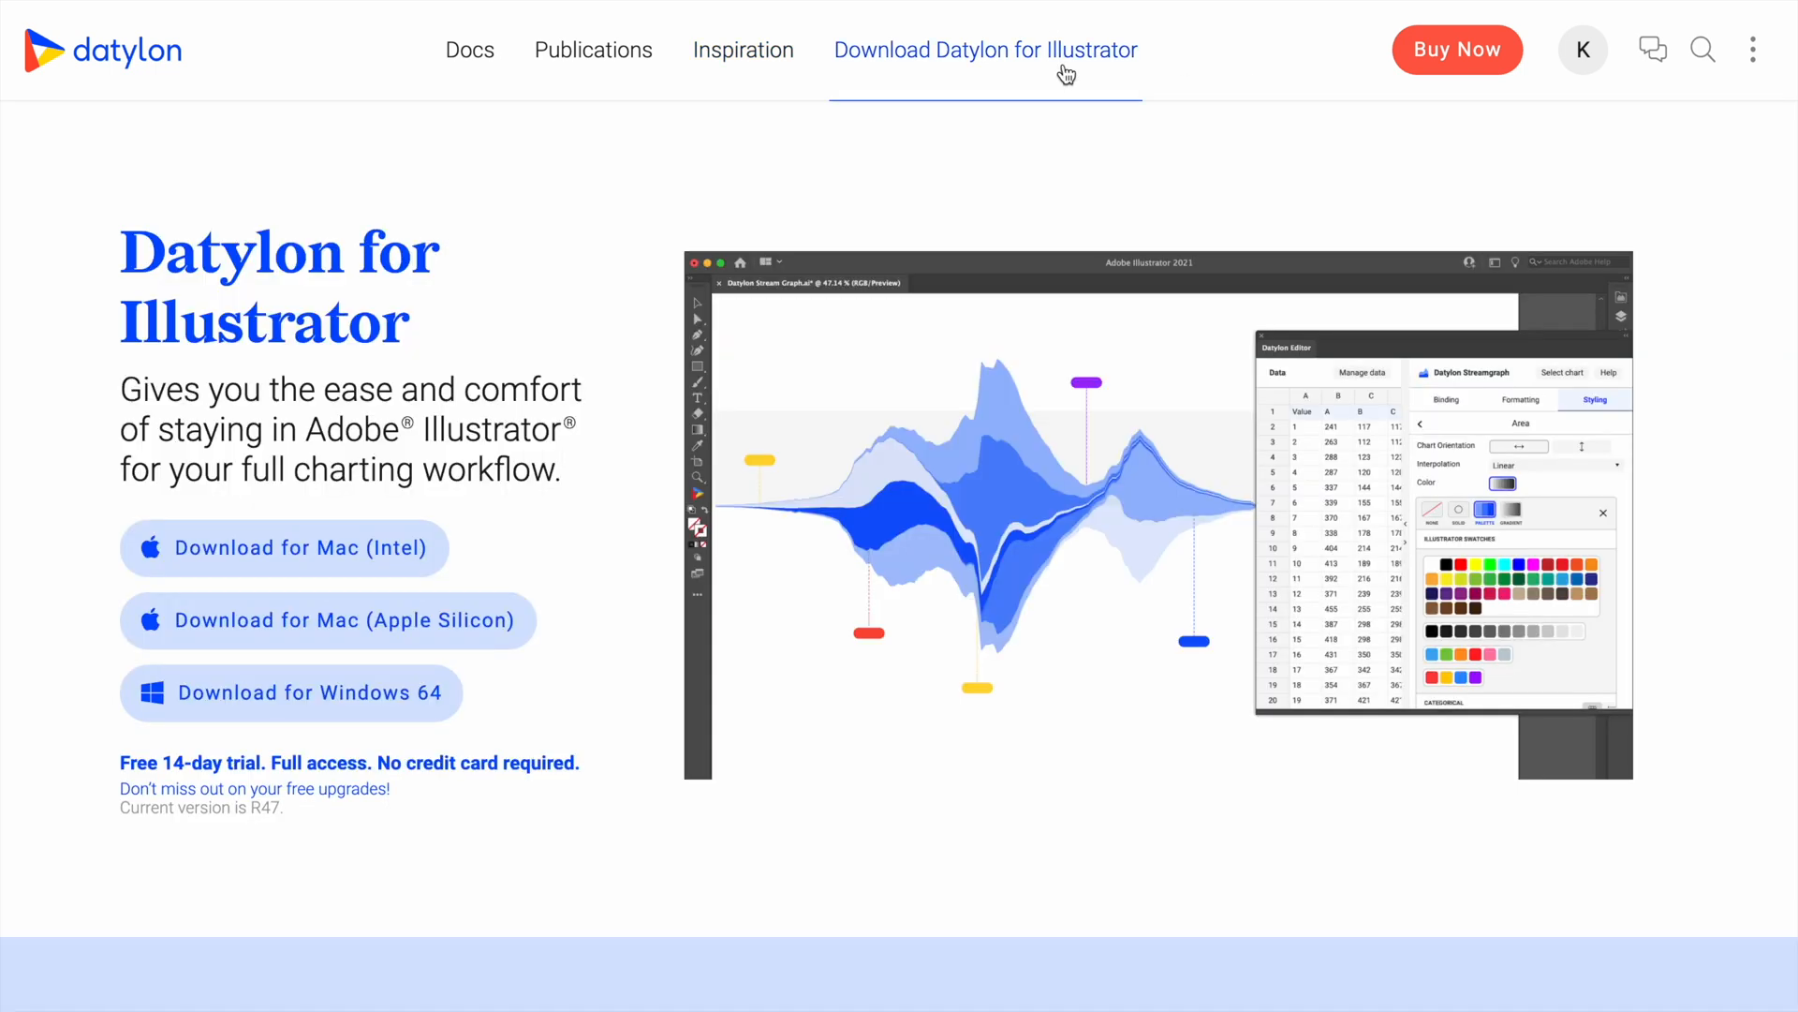
pyautogui.moveTo(556, 671)
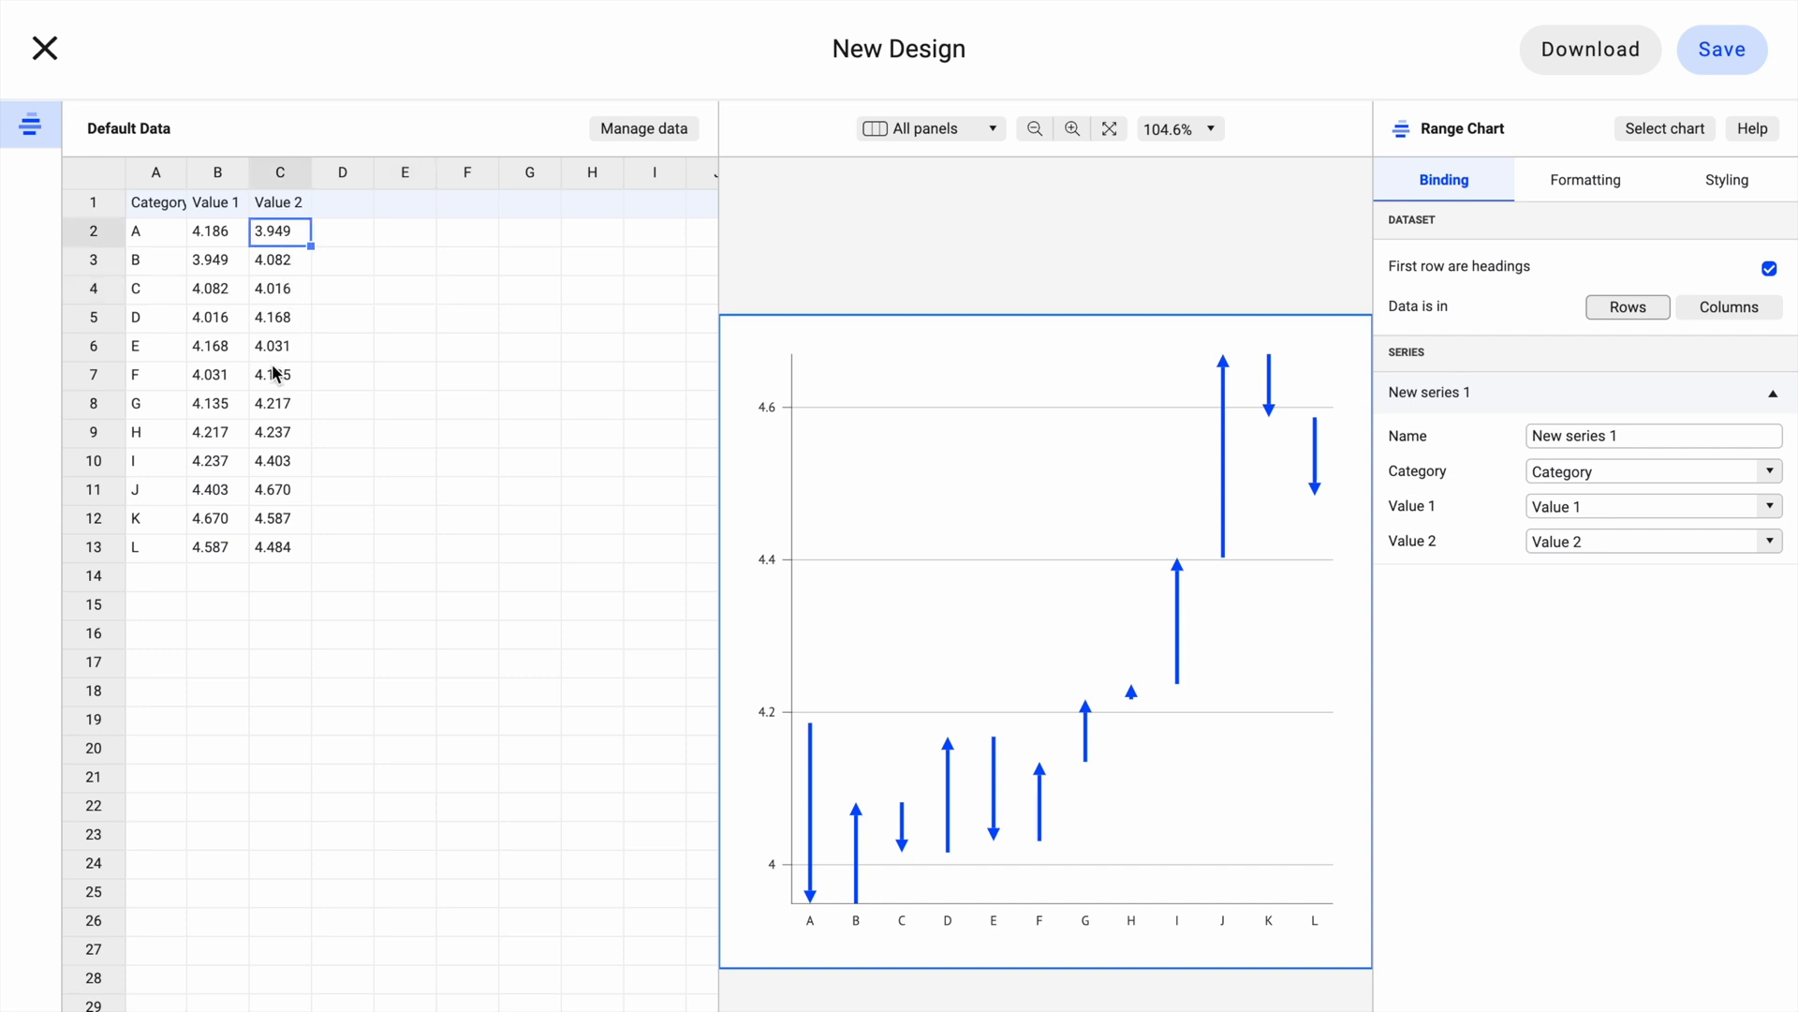
pyautogui.moveTo(279, 230); pyautogui.dragTo(279, 545)
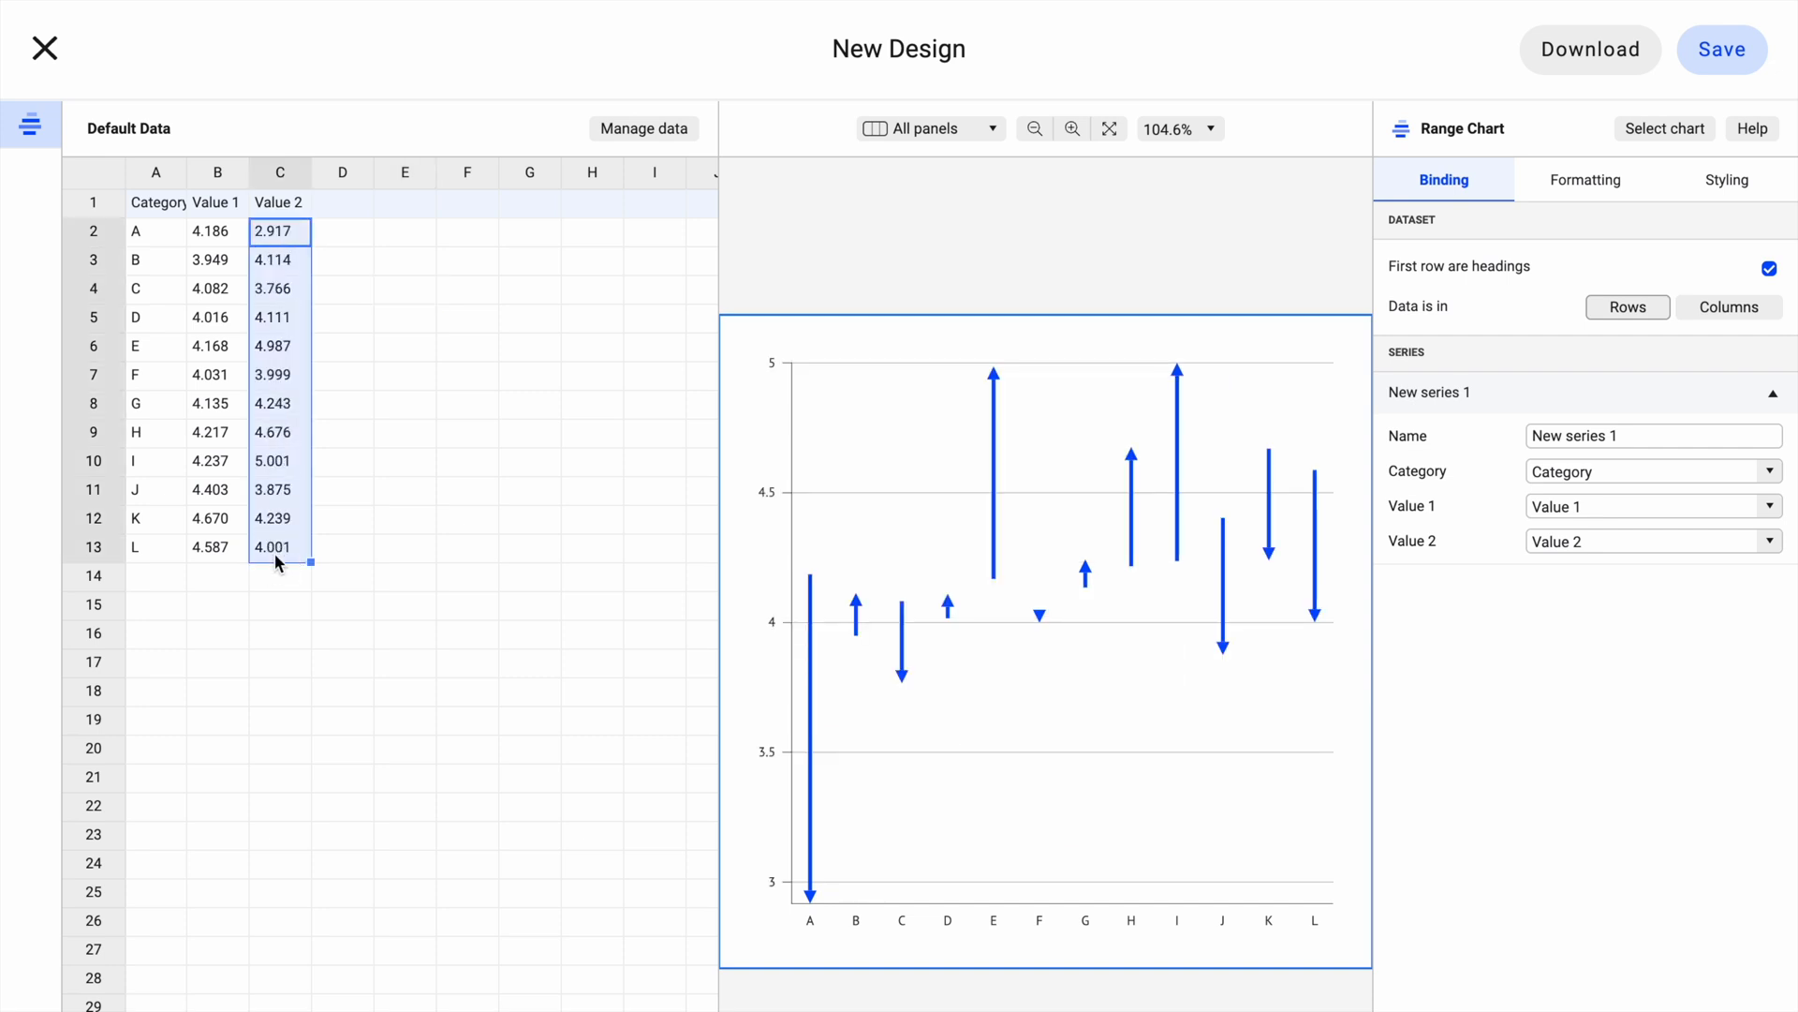
pyautogui.click(1664, 128)
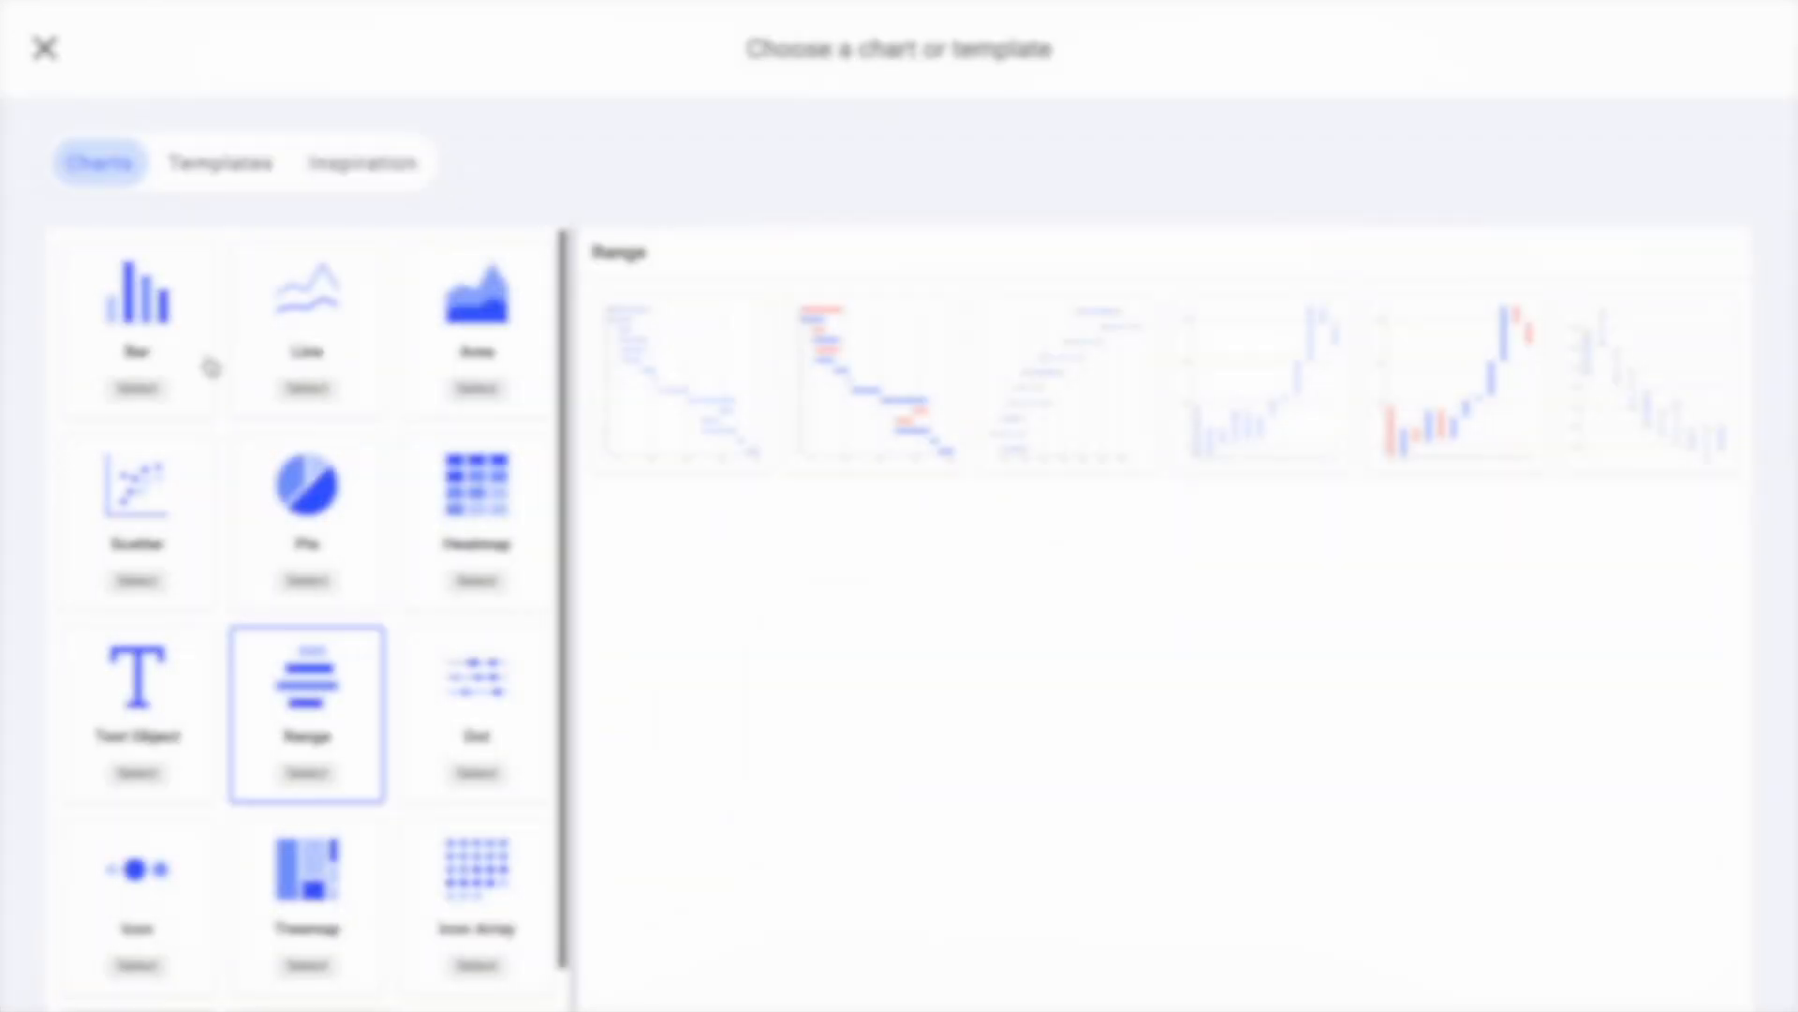
# - Pick the shaded horizontal bar chart from the bar chart variants
pyautogui.click(136, 322)
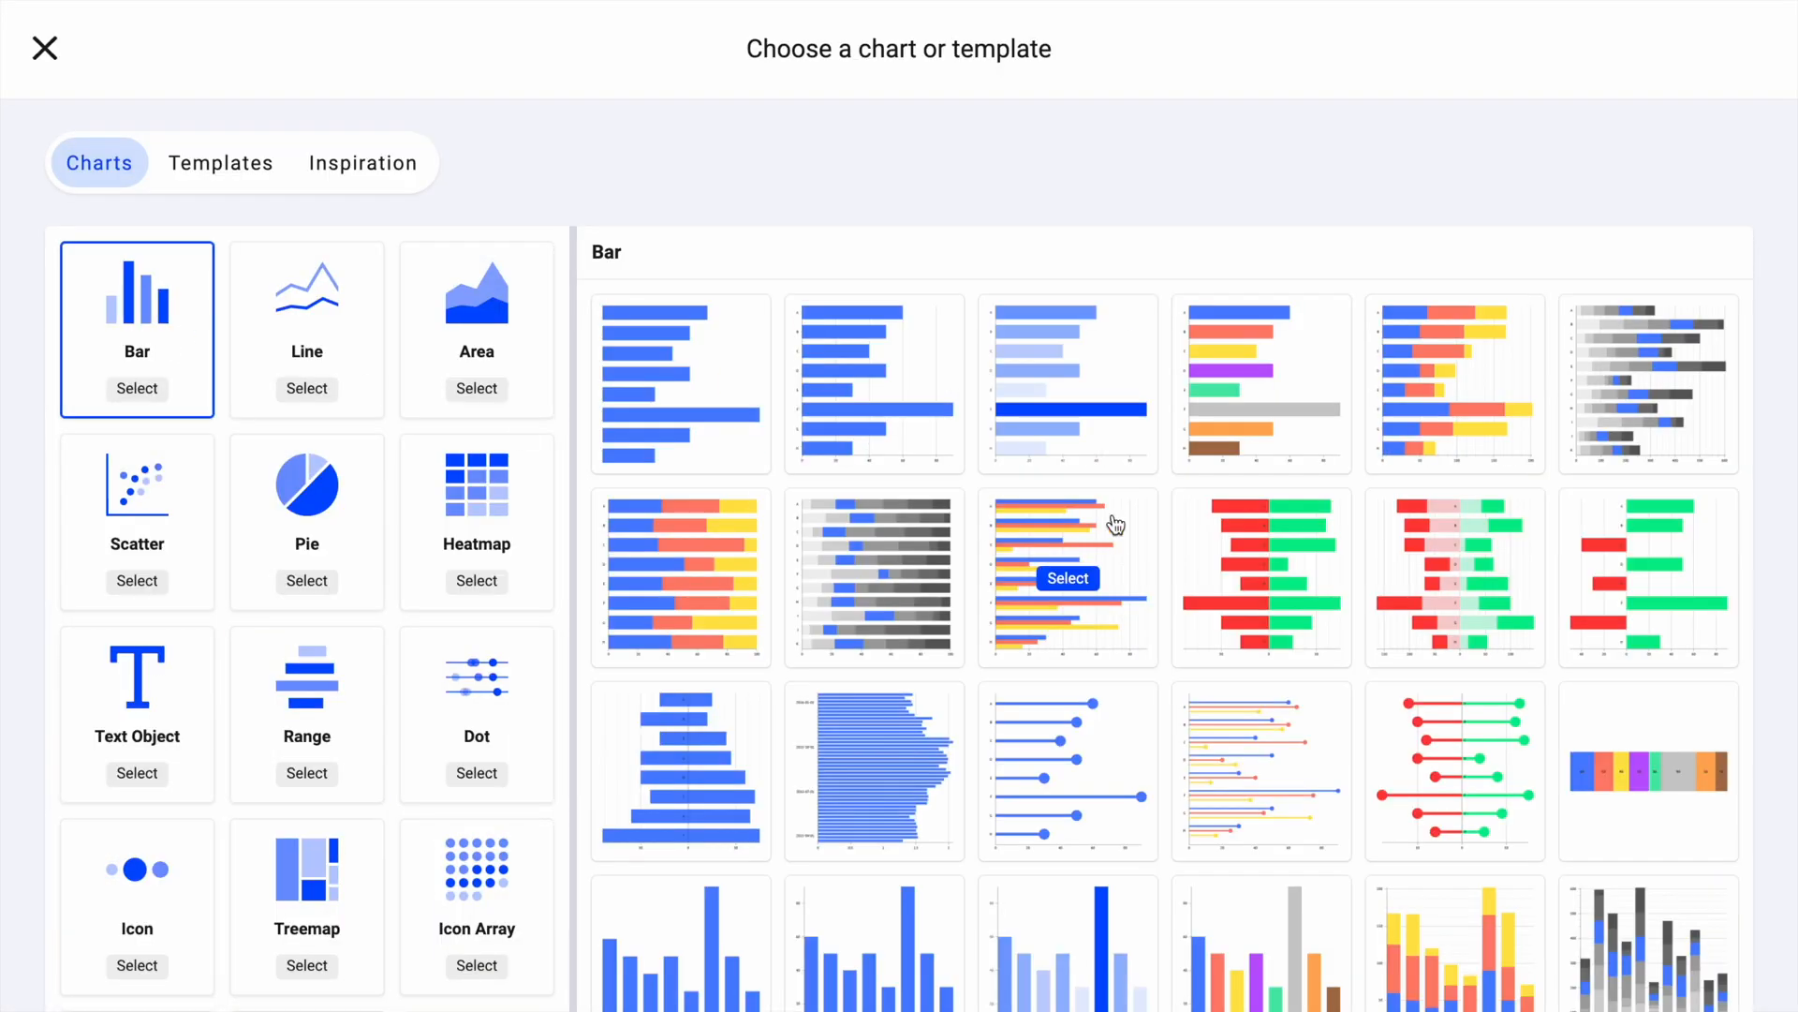
pyautogui.scroll(-3)
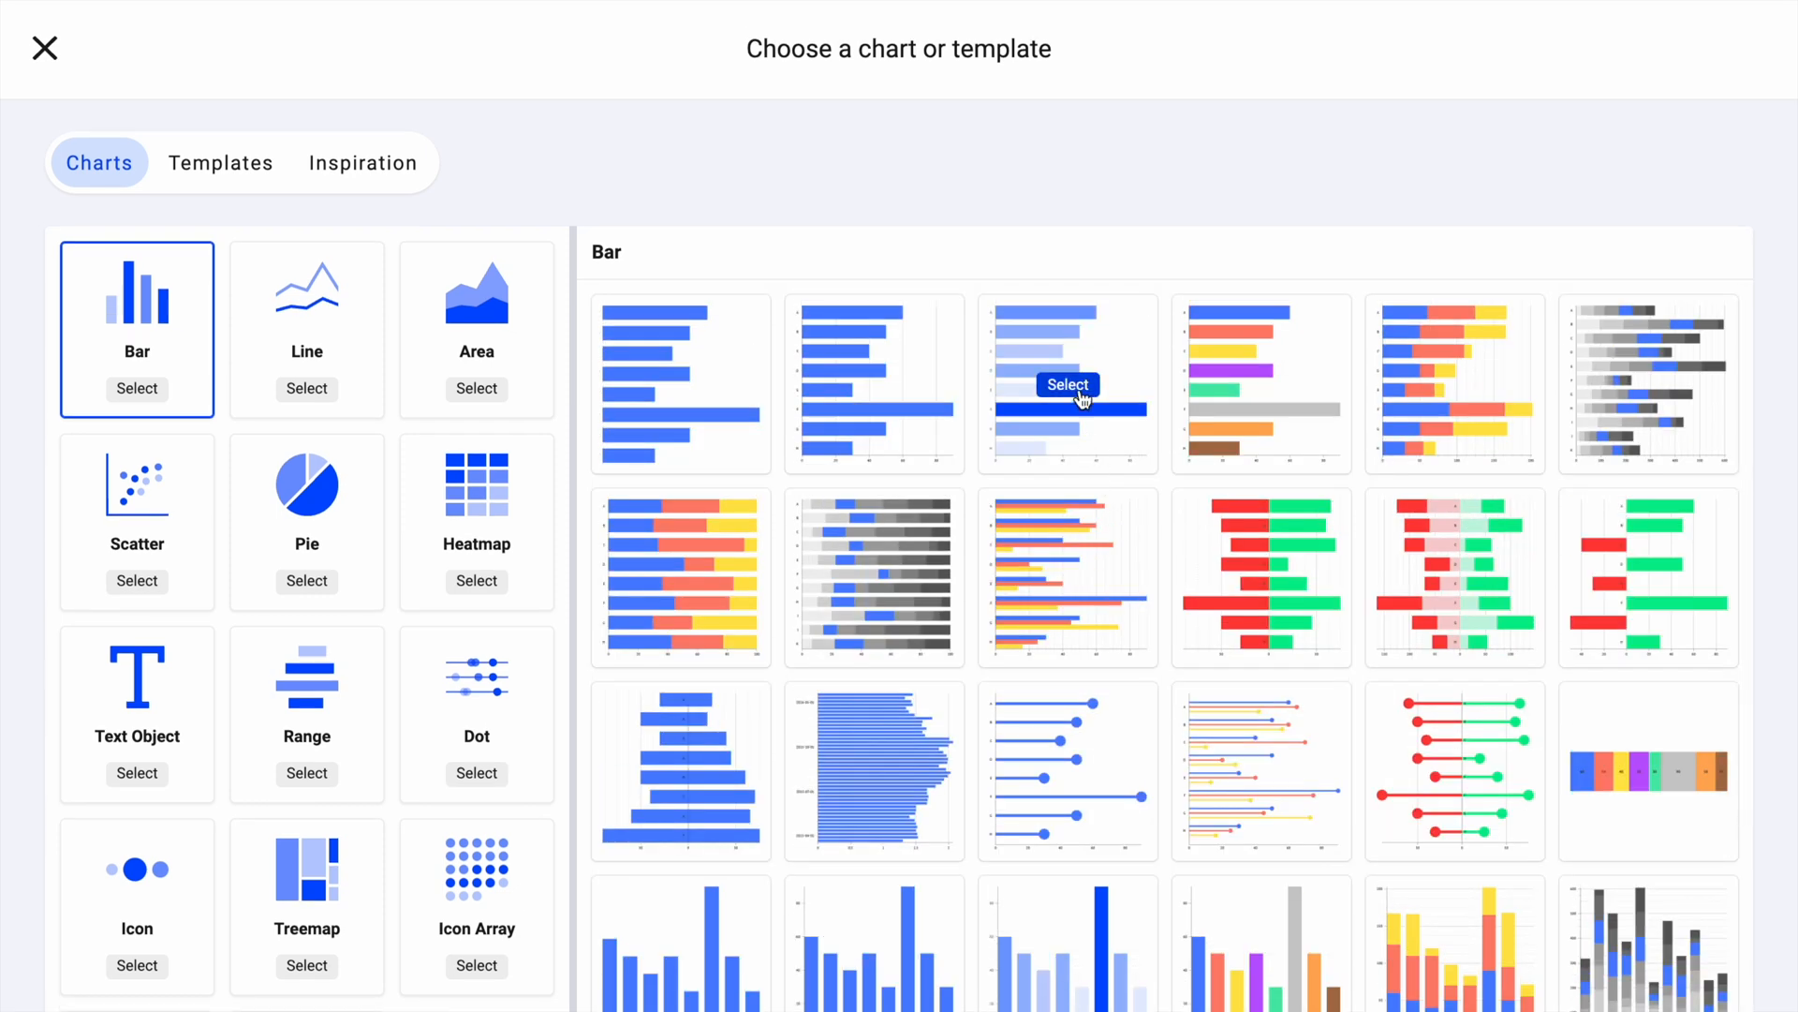
pyautogui.click(1068, 384)
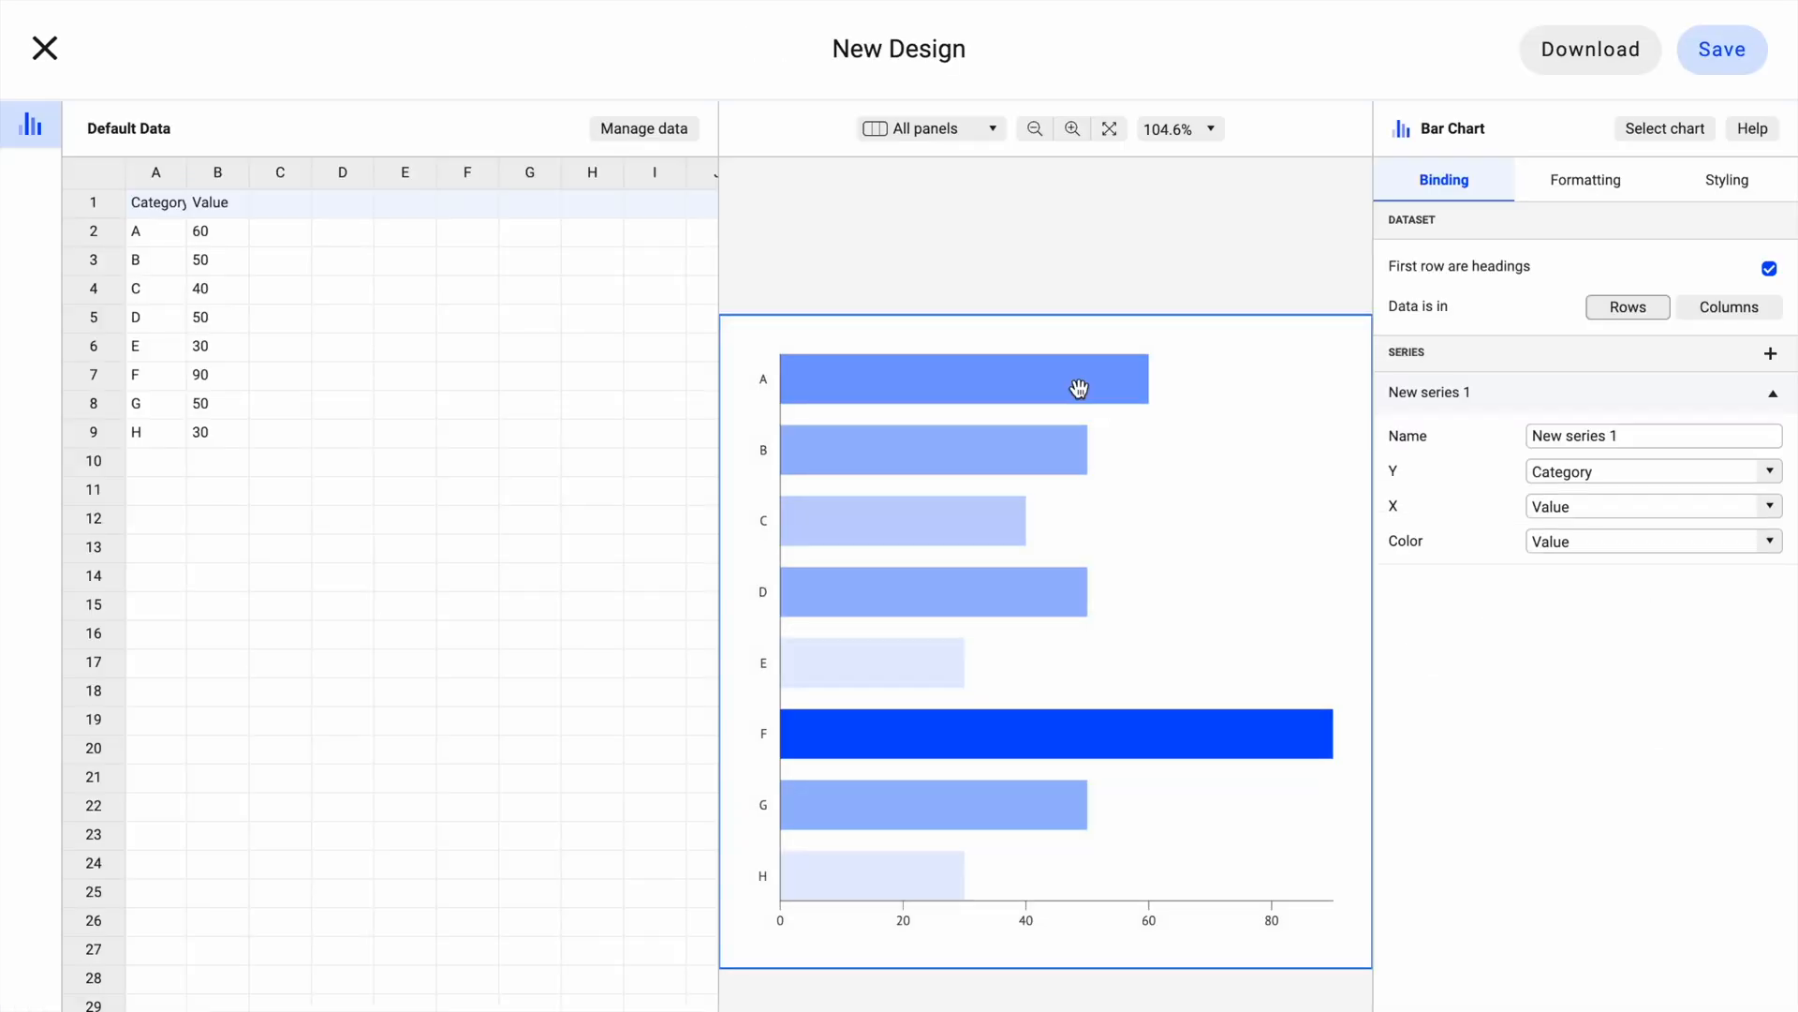
# - View the chart at 100%, paste the animal table into Default Data, and bring up the add-sheet options
pyautogui.click(1109, 127)
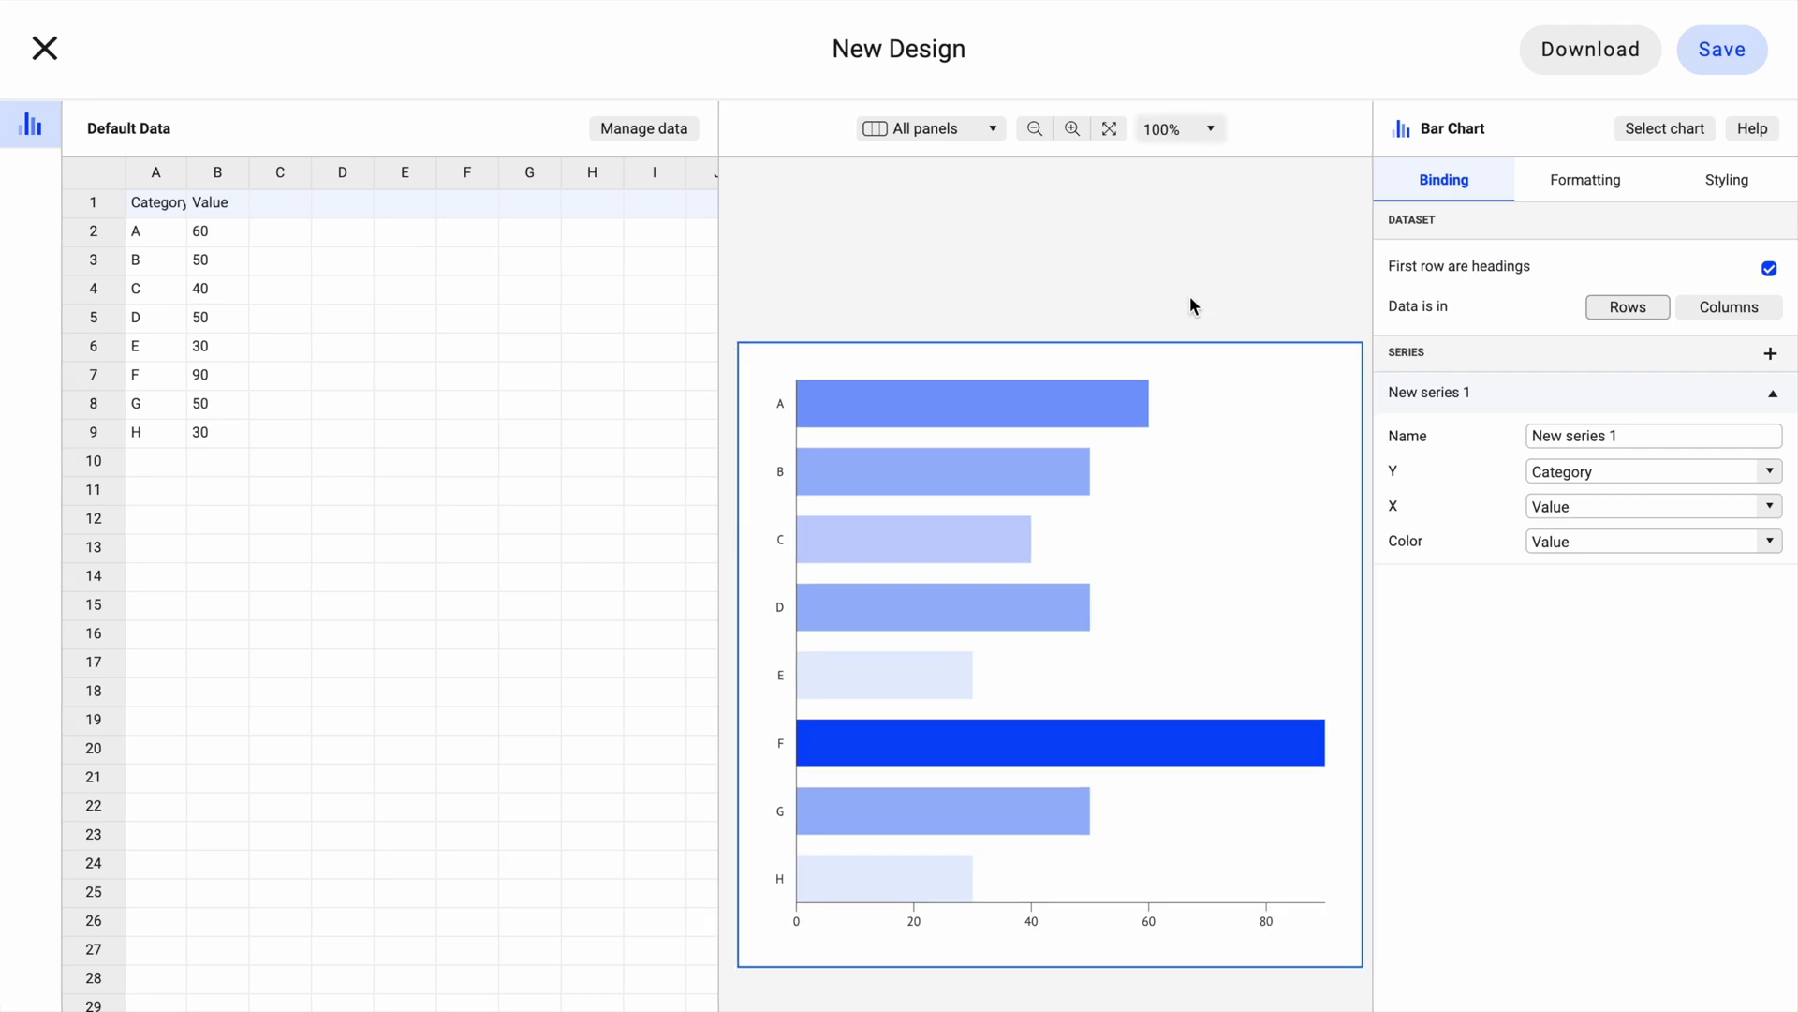
pyautogui.click(154, 203)
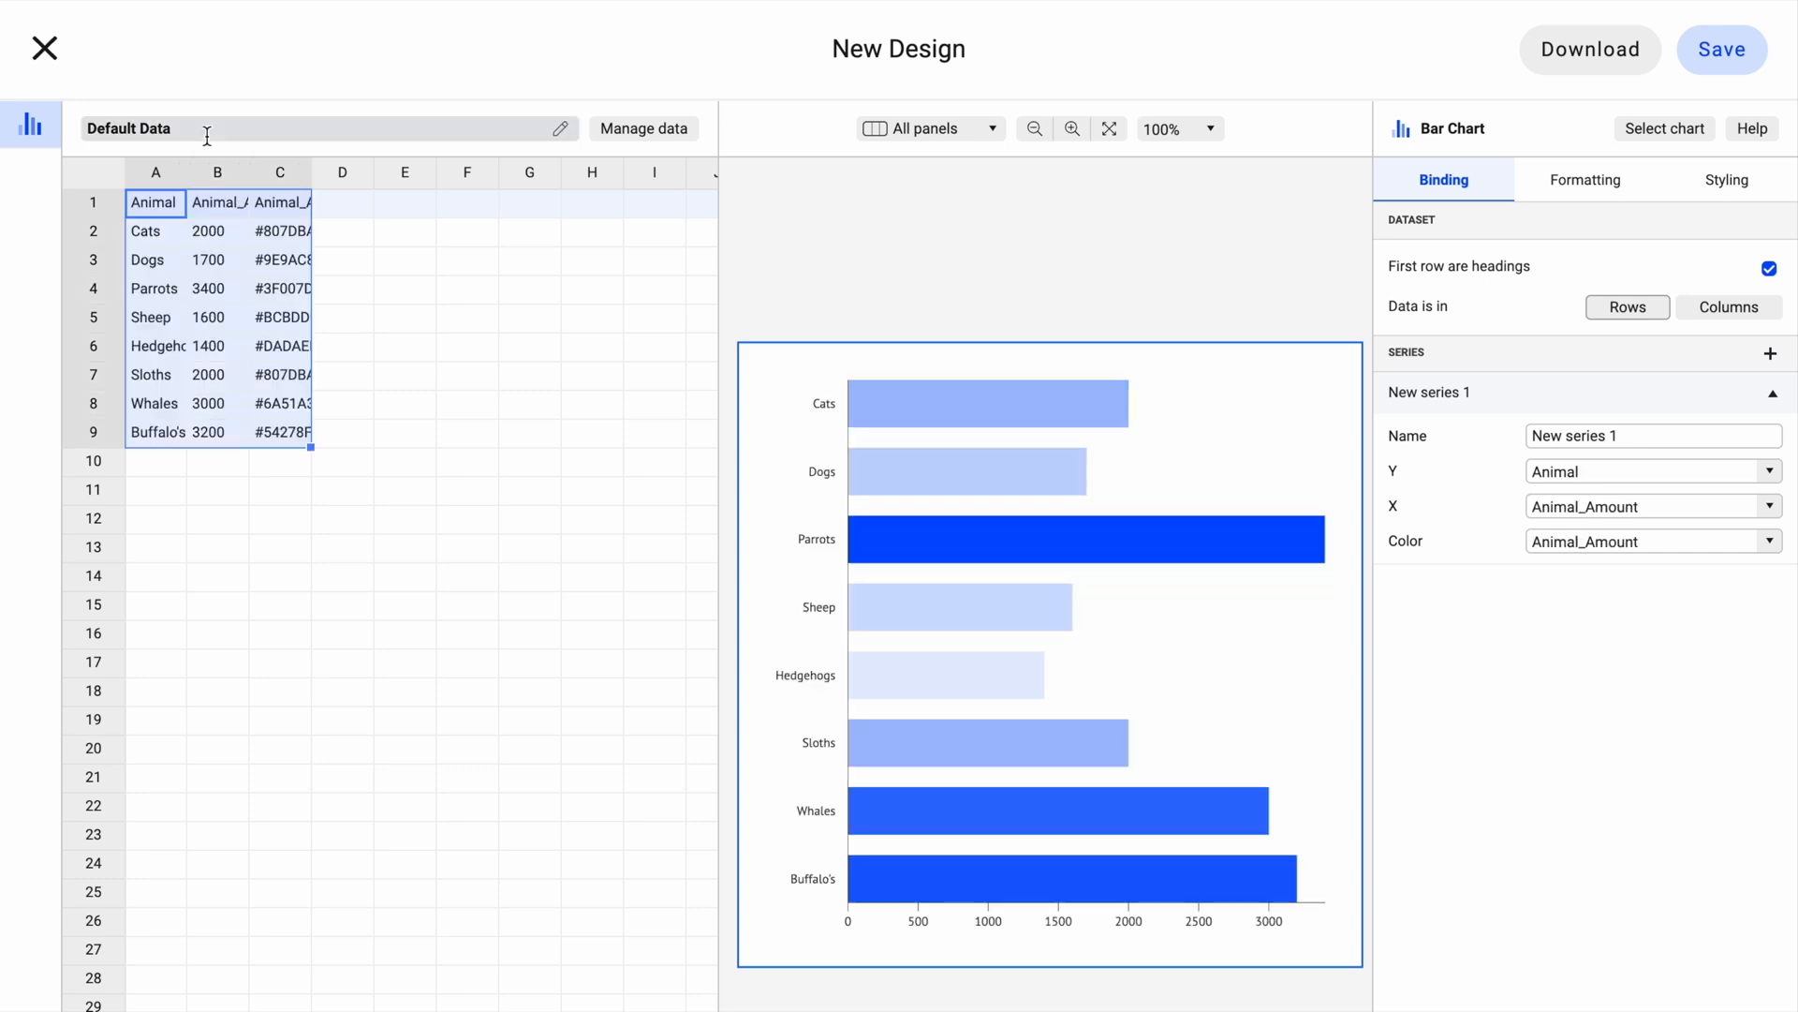
pyautogui.click(645, 127)
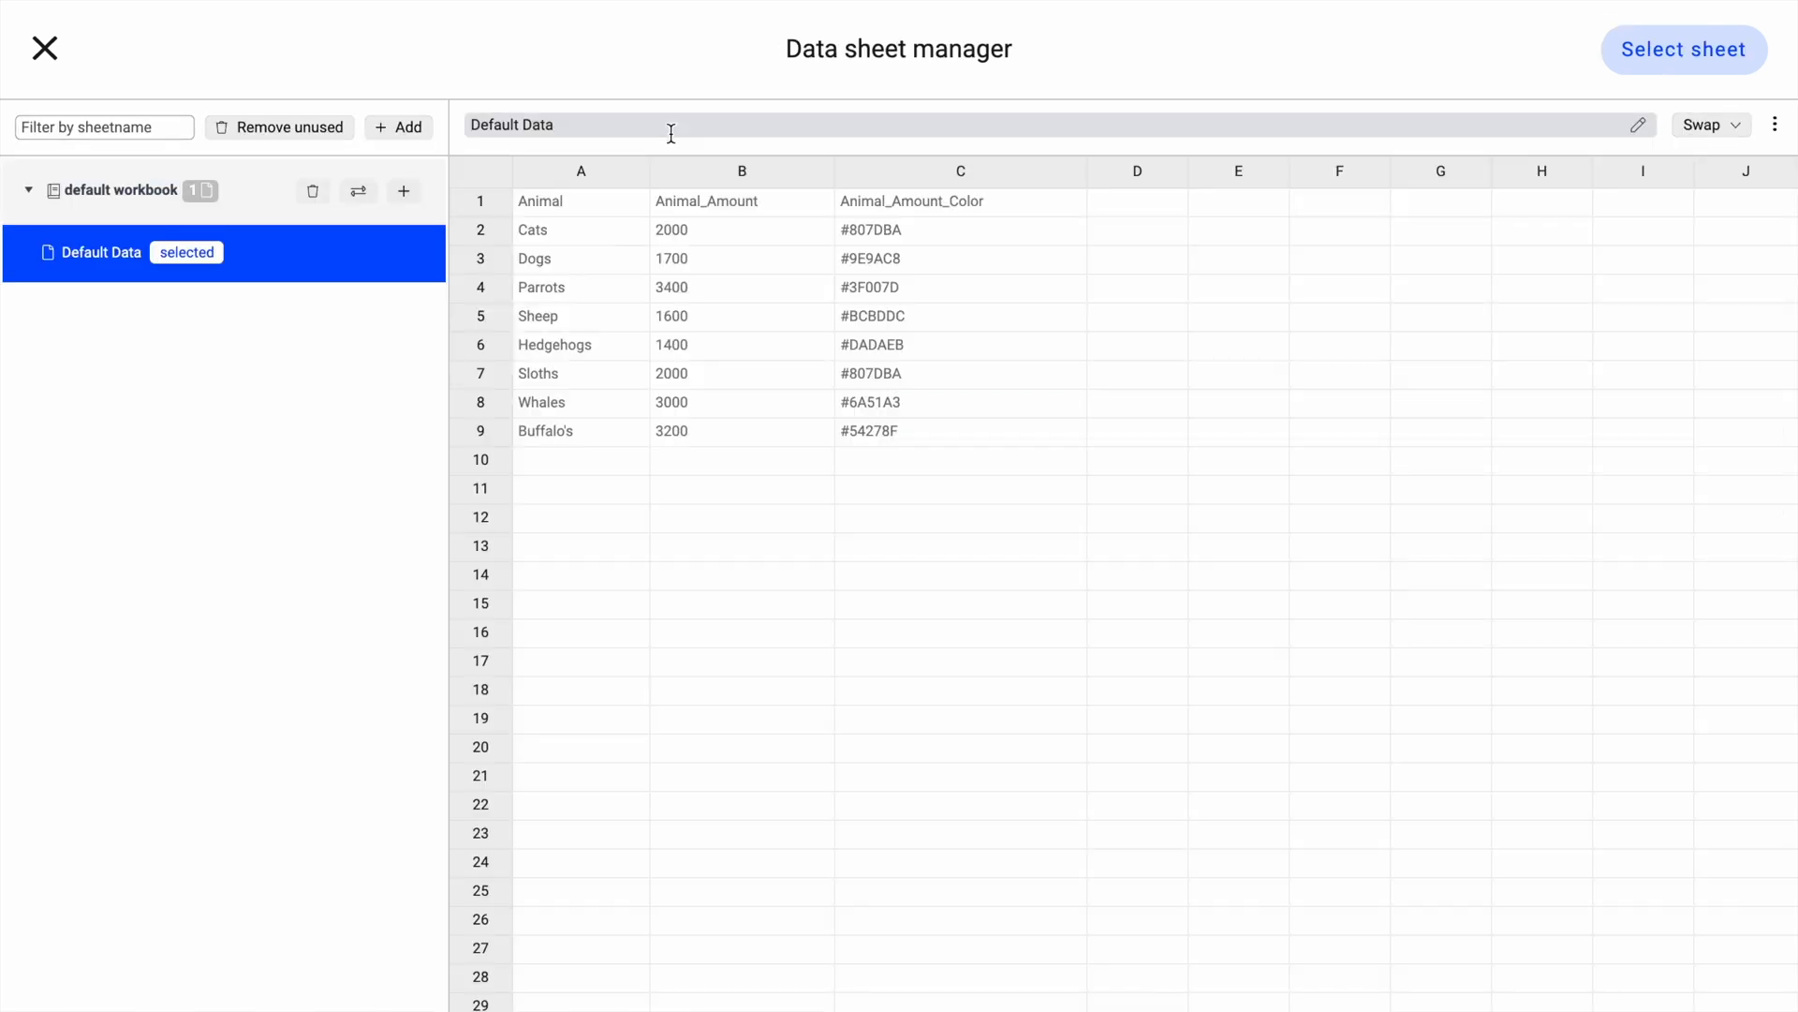
pyautogui.click(397, 128)
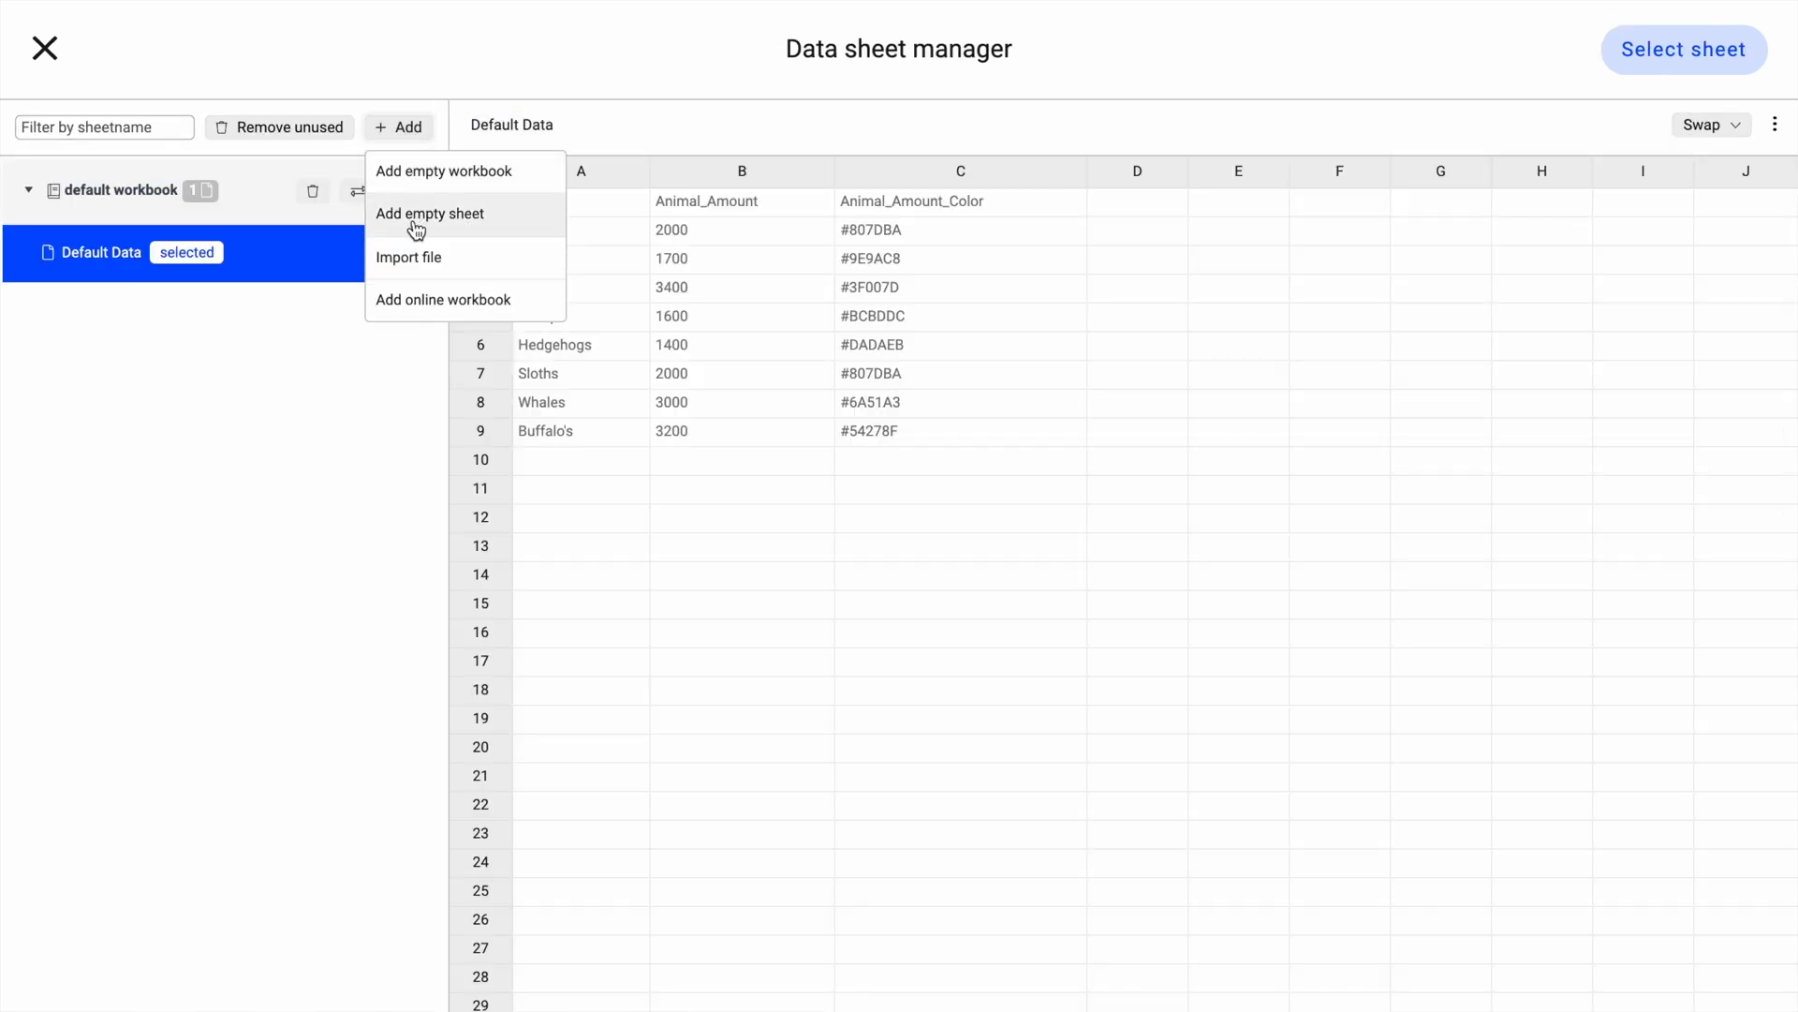
pyautogui.moveTo(411, 309)
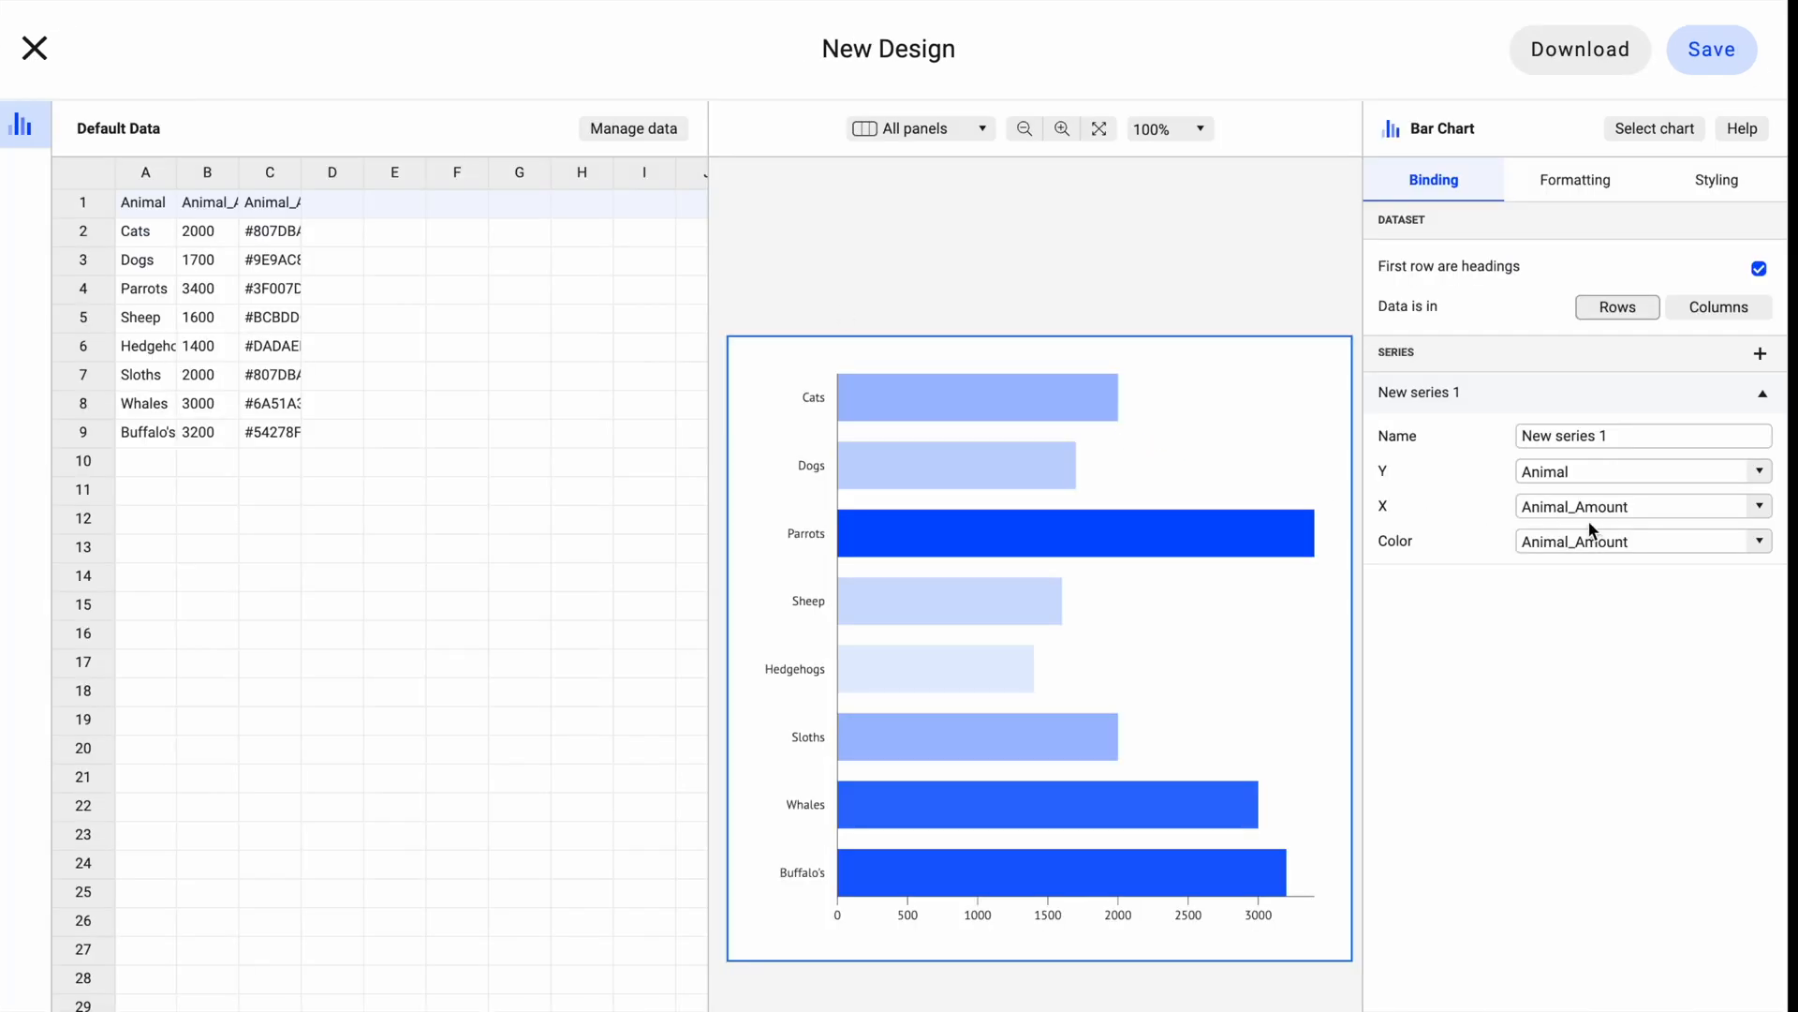
pyautogui.click(1628, 542)
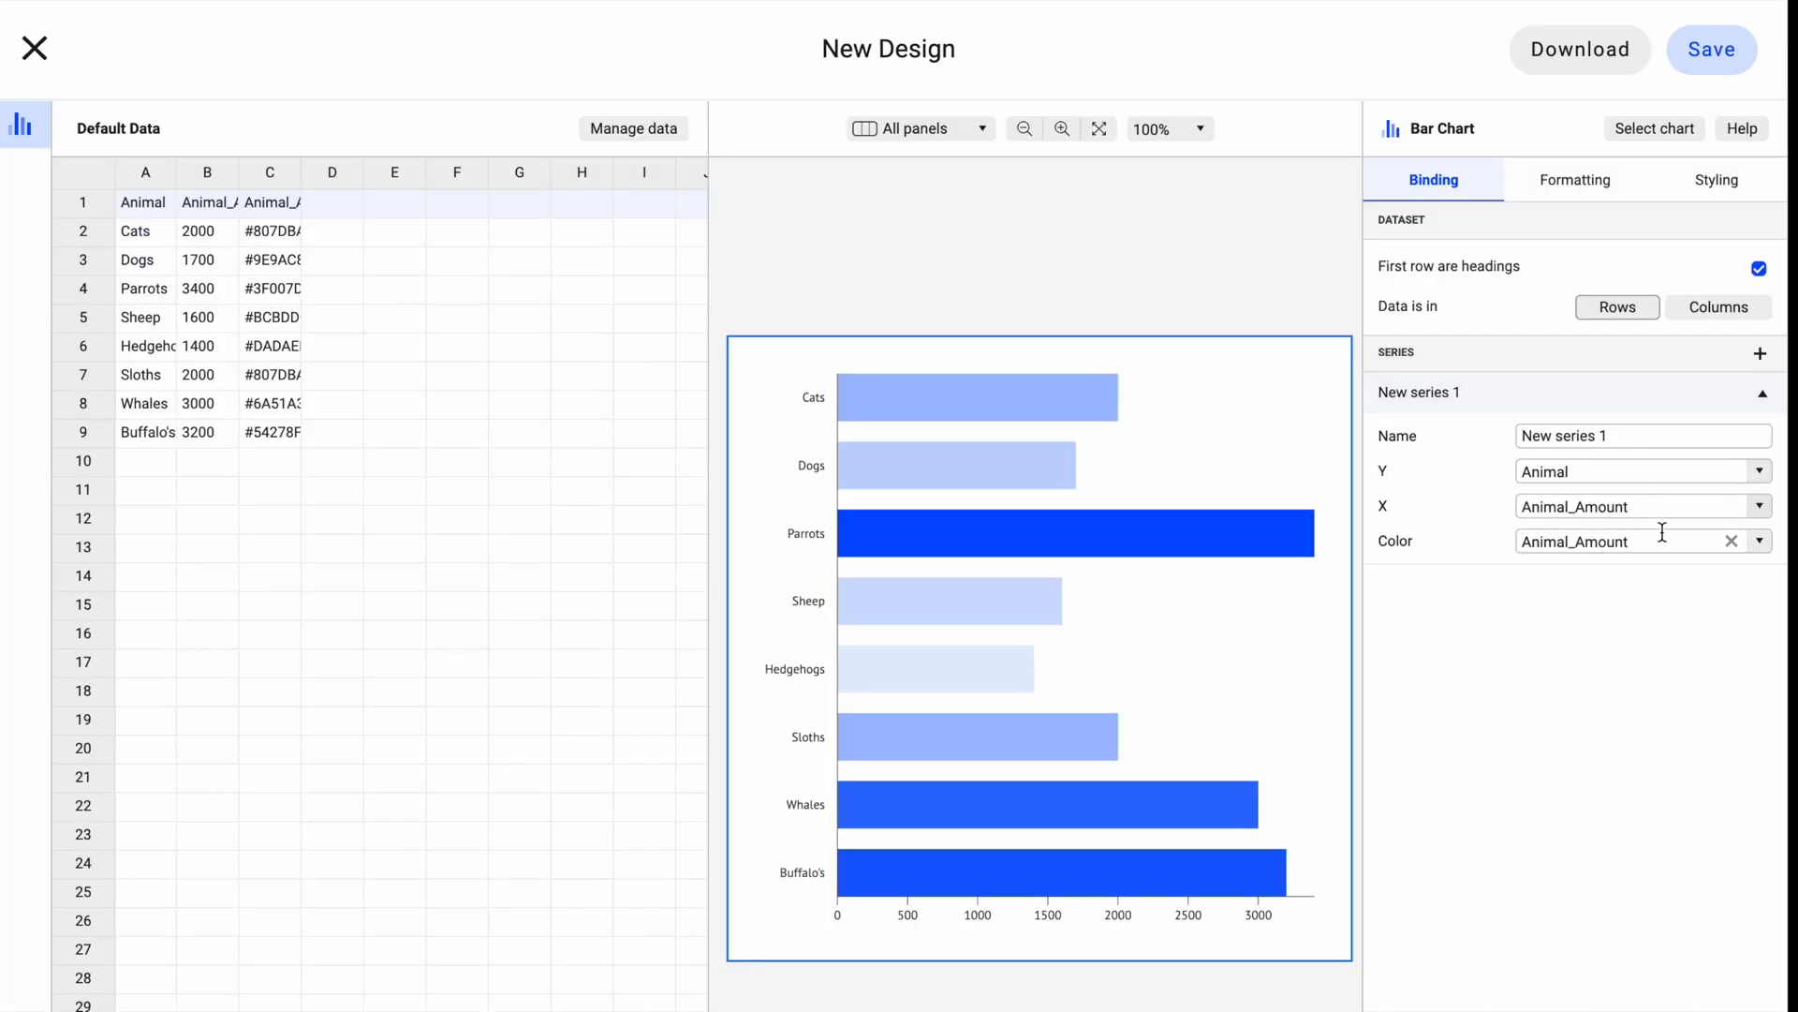
pyautogui.click(1761, 472)
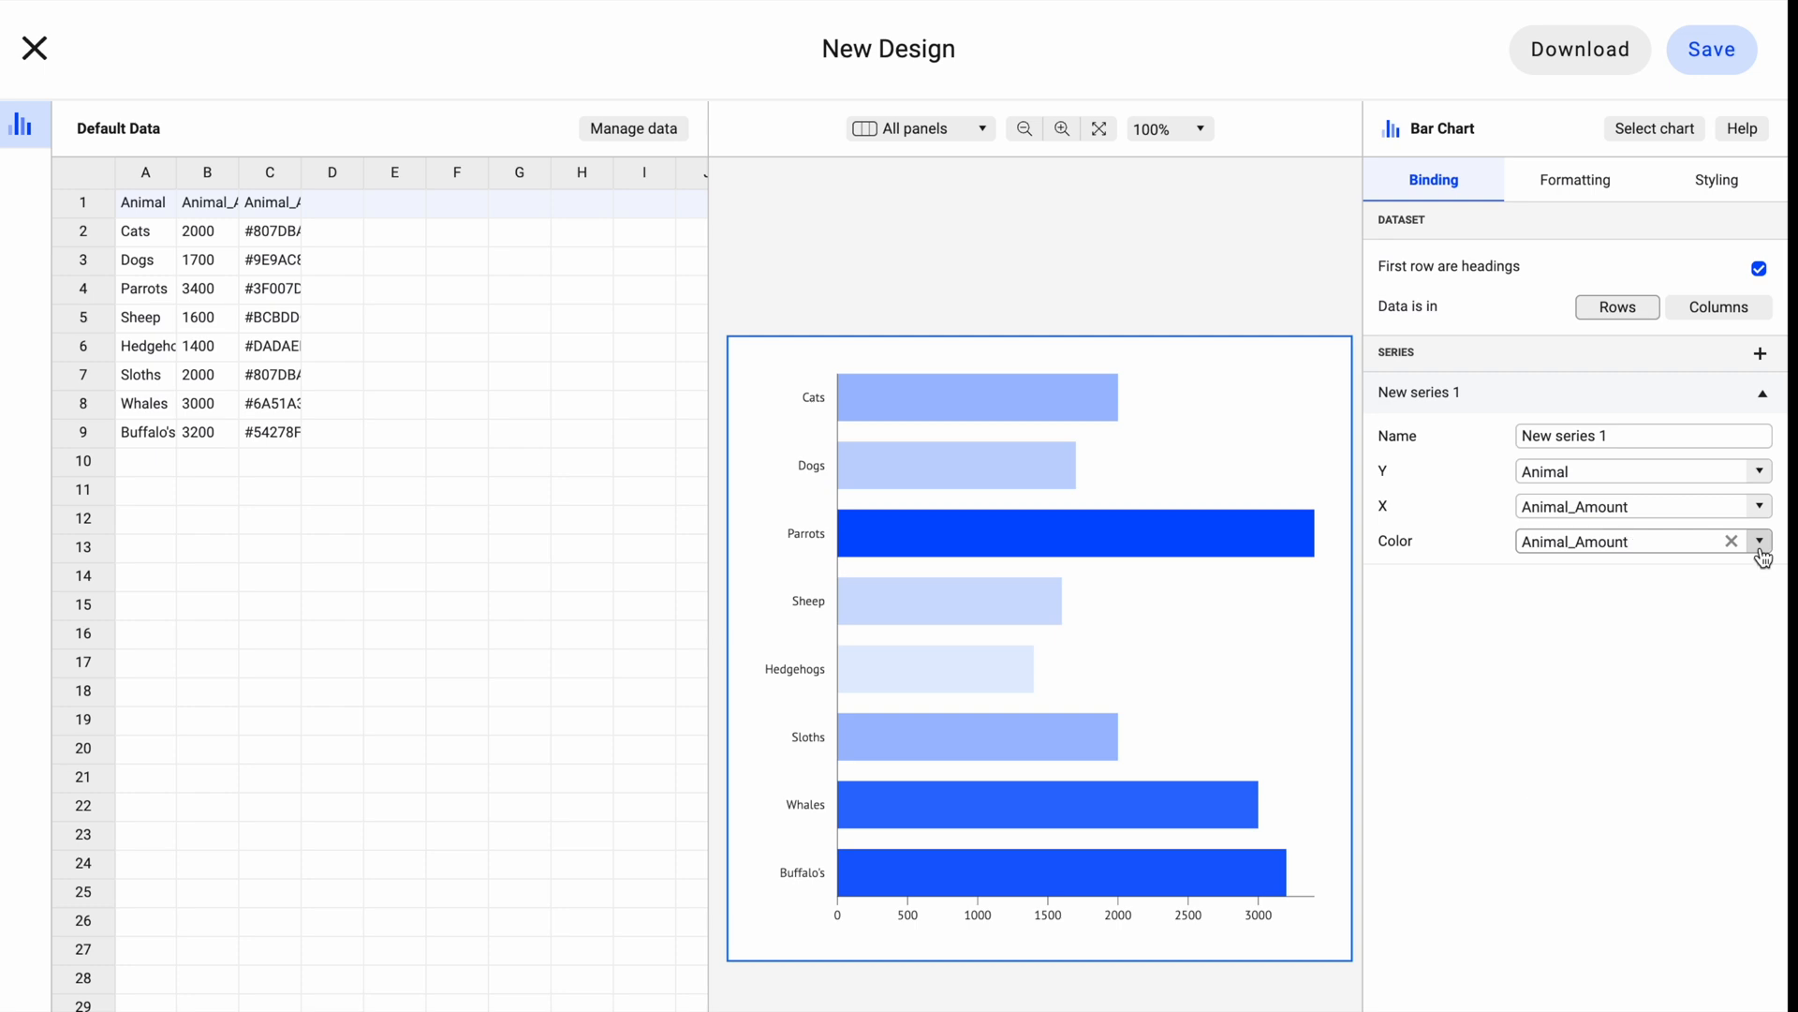
pyautogui.click(1742, 128)
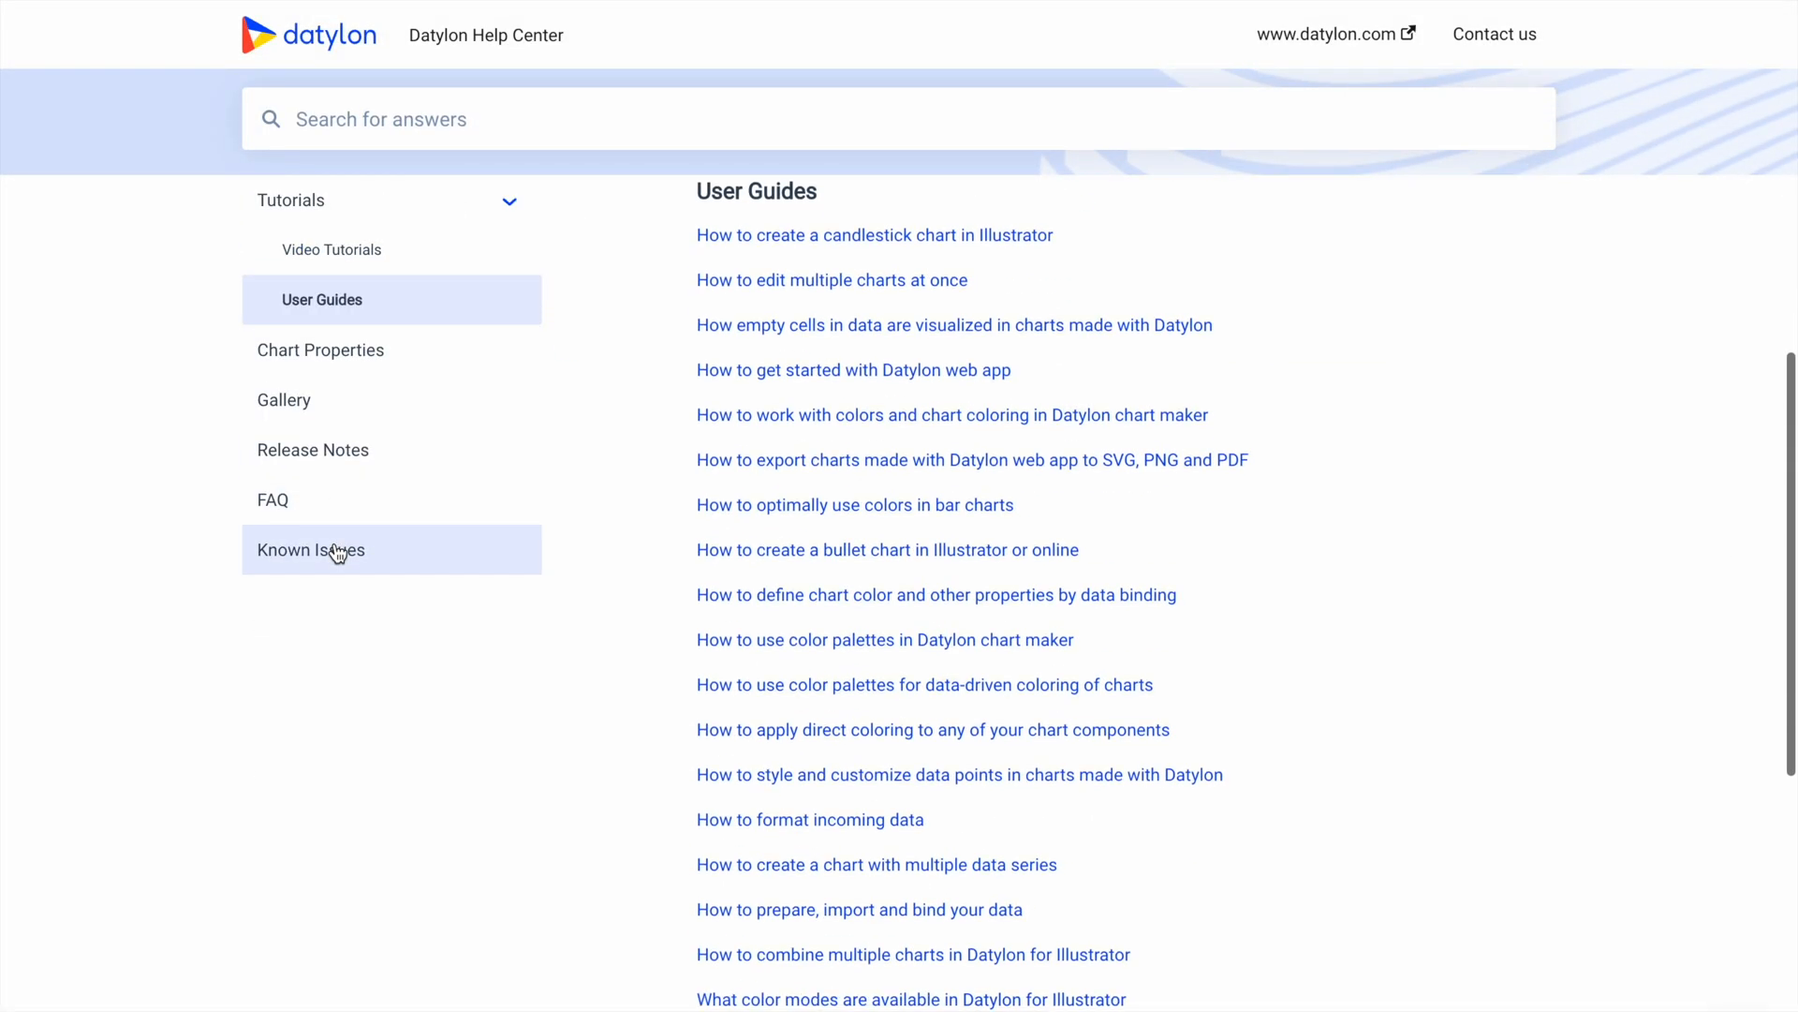
# - Read the 'How to prepare, import and bind your data' article down to the Binding section
pyautogui.click(858, 910)
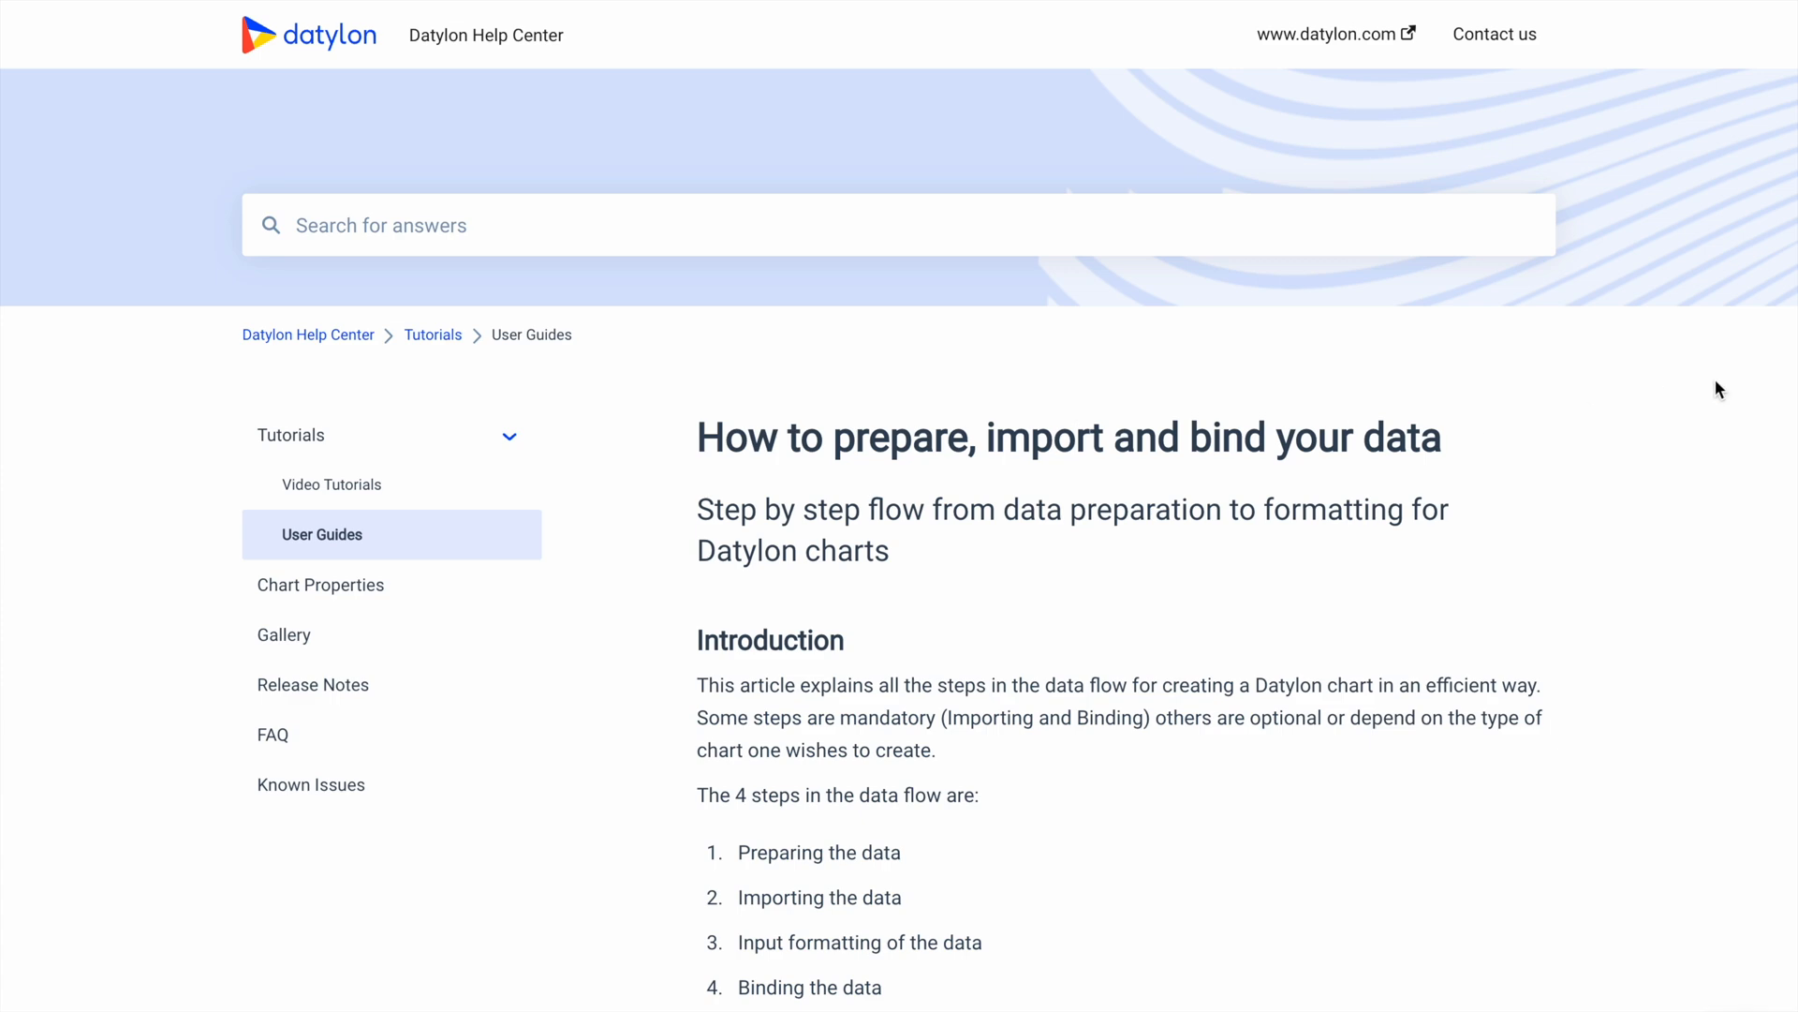
pyautogui.scroll(-3)
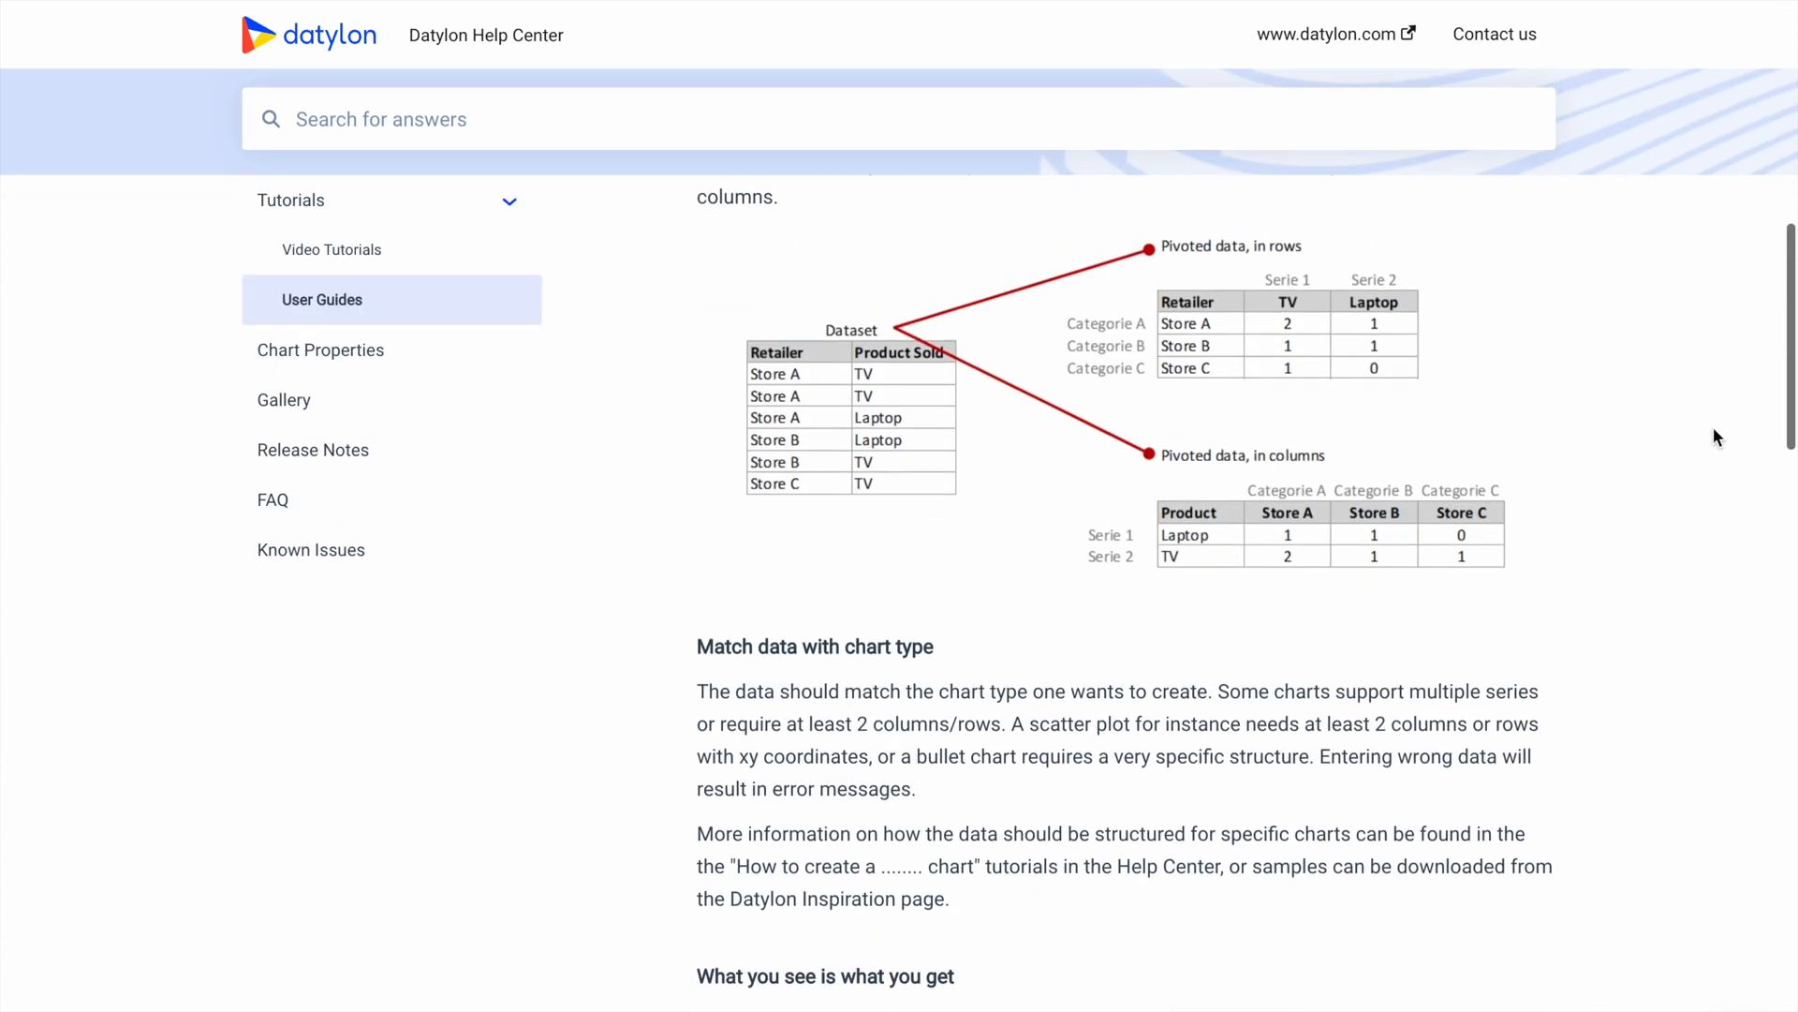
pyautogui.scroll(-3)
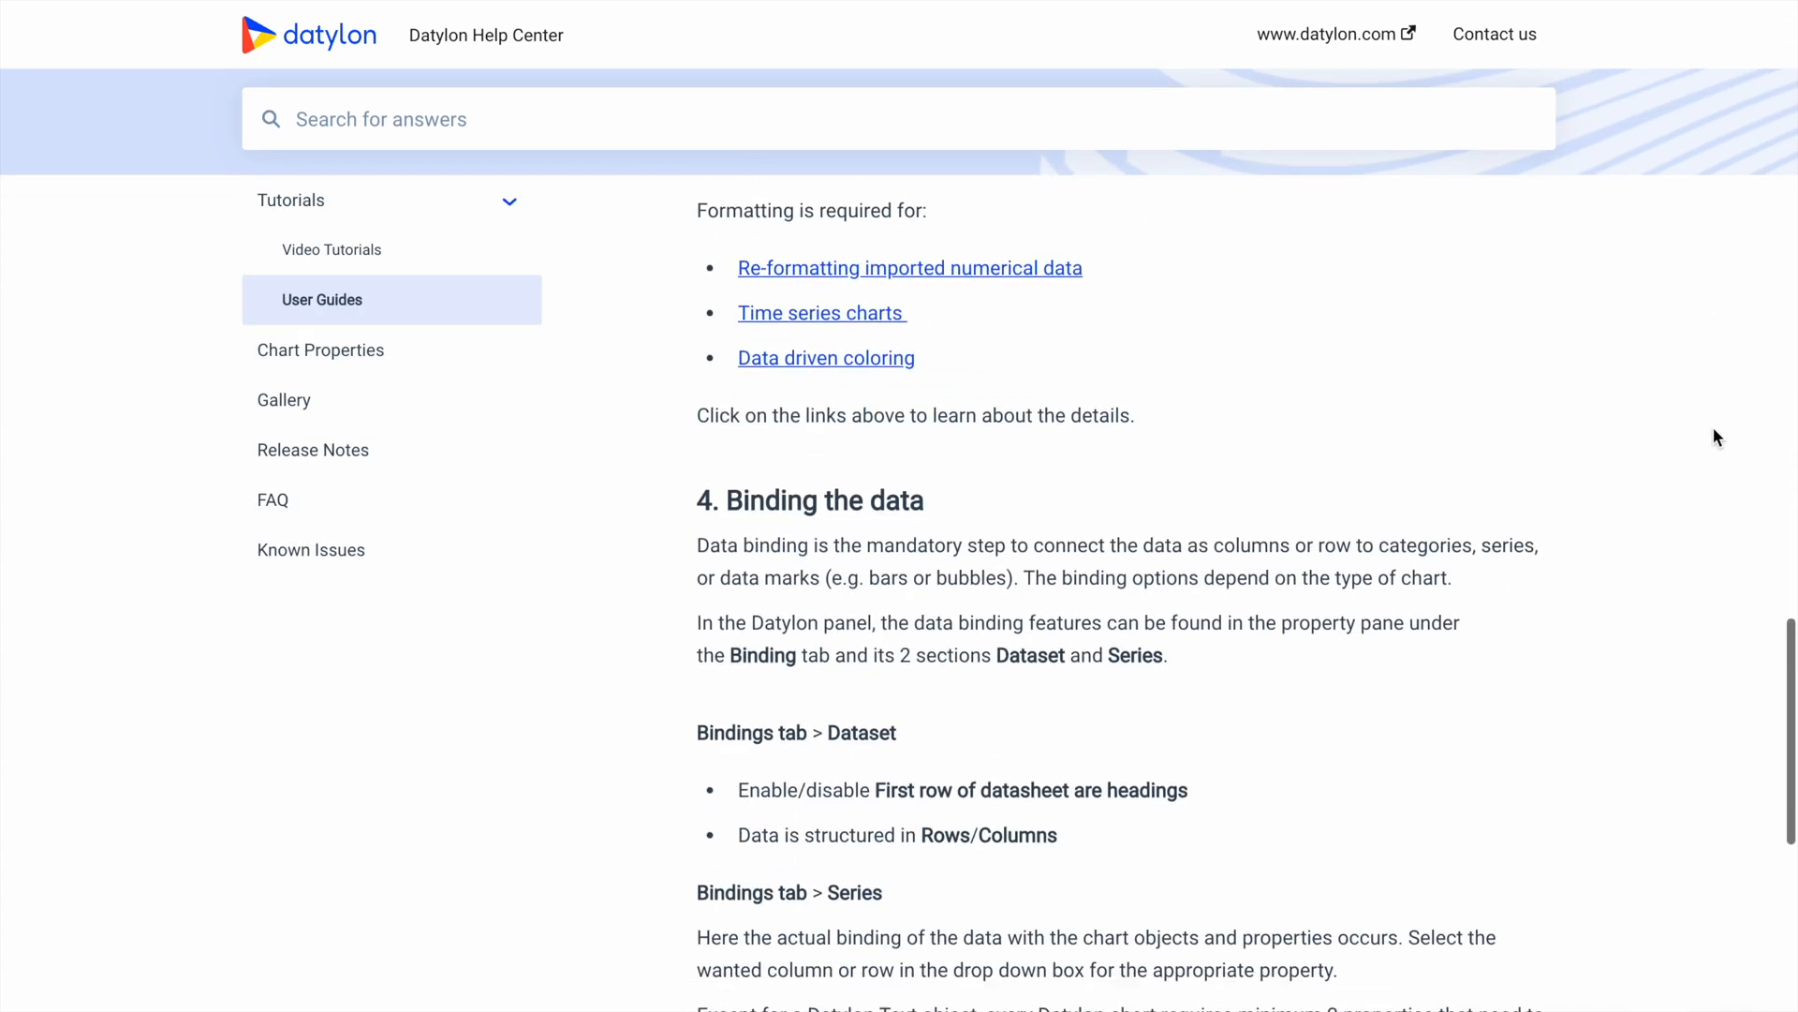
pyautogui.scroll(-3)
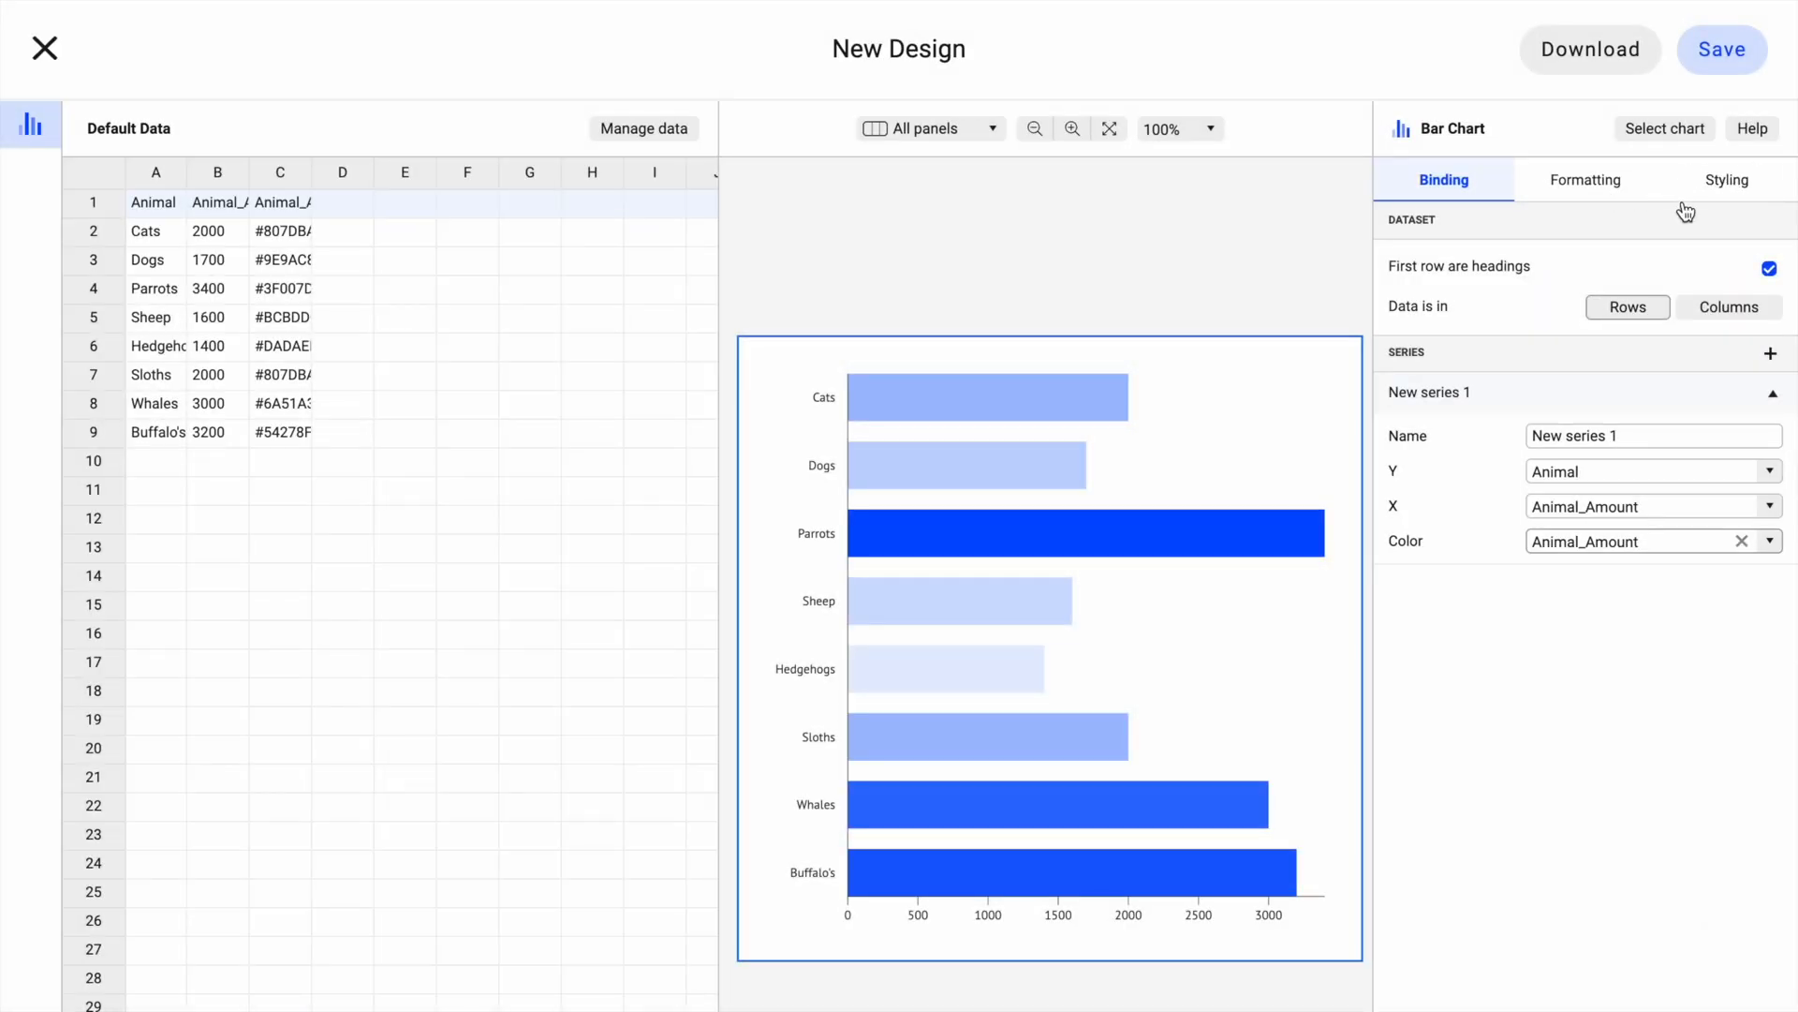
# - Show value labels and dot marks on the bars and enable grey background tracks
pyautogui.click(1728, 180)
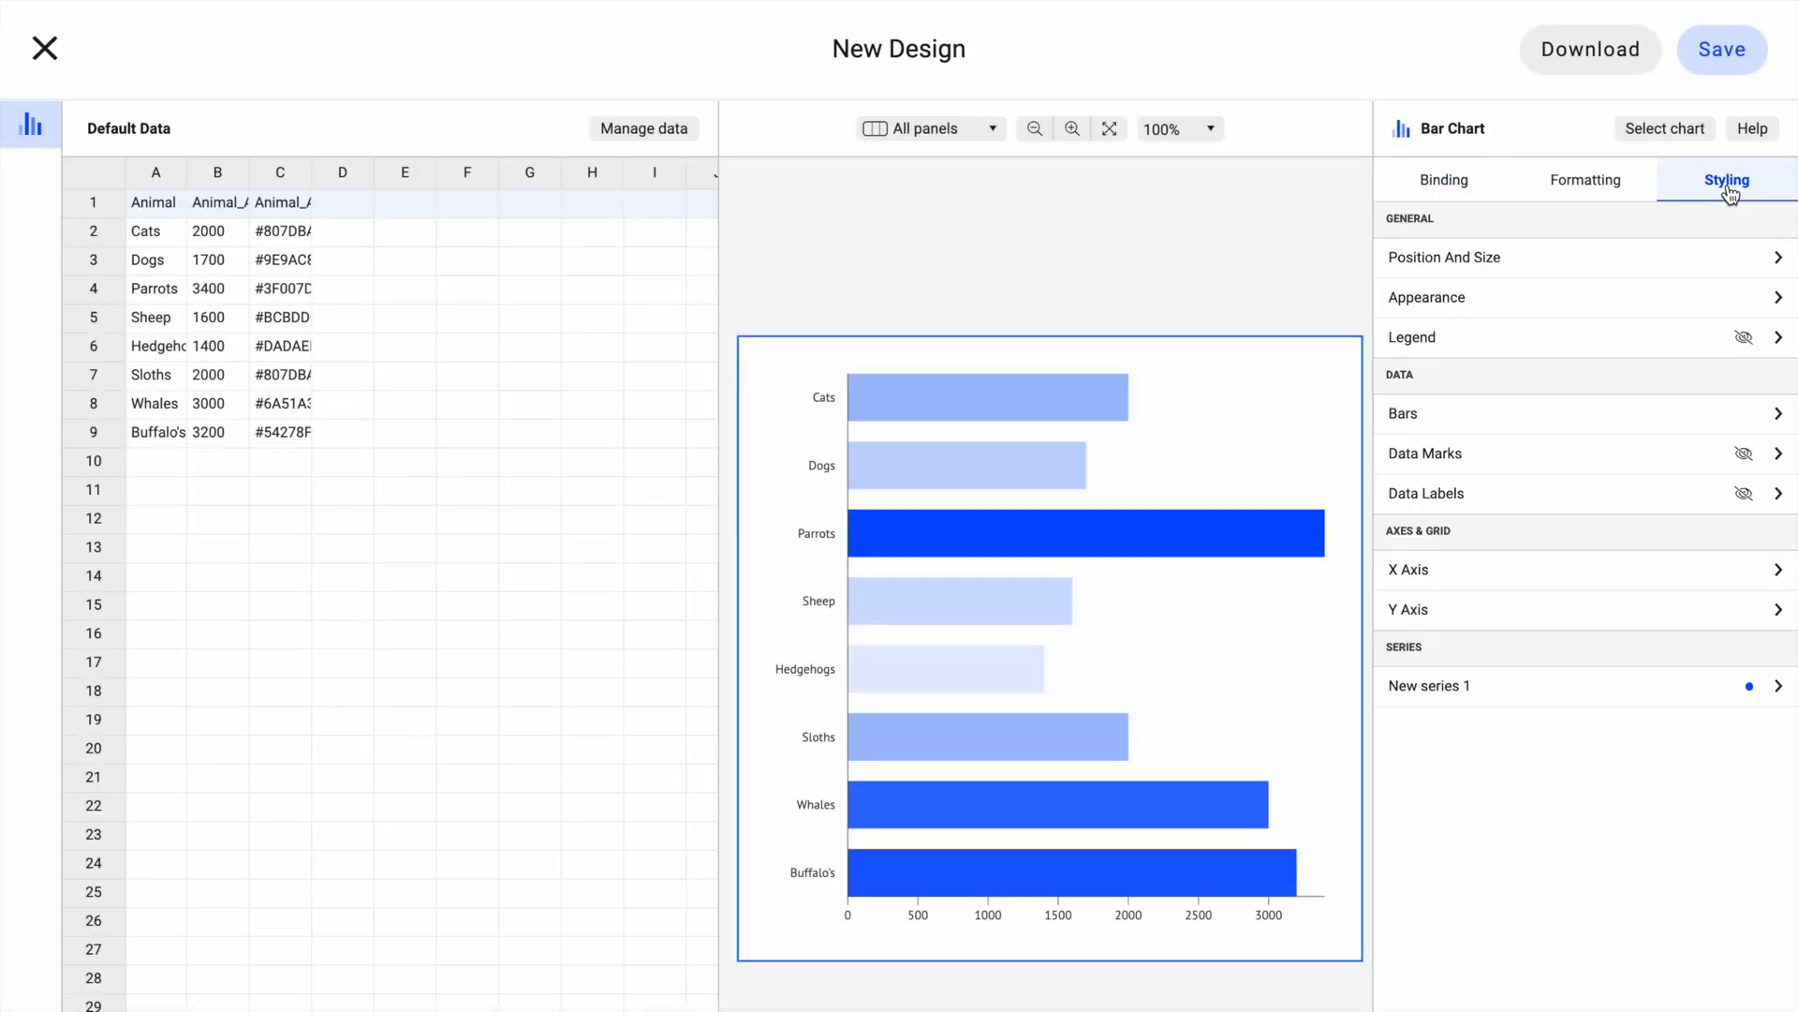
pyautogui.click(1743, 493)
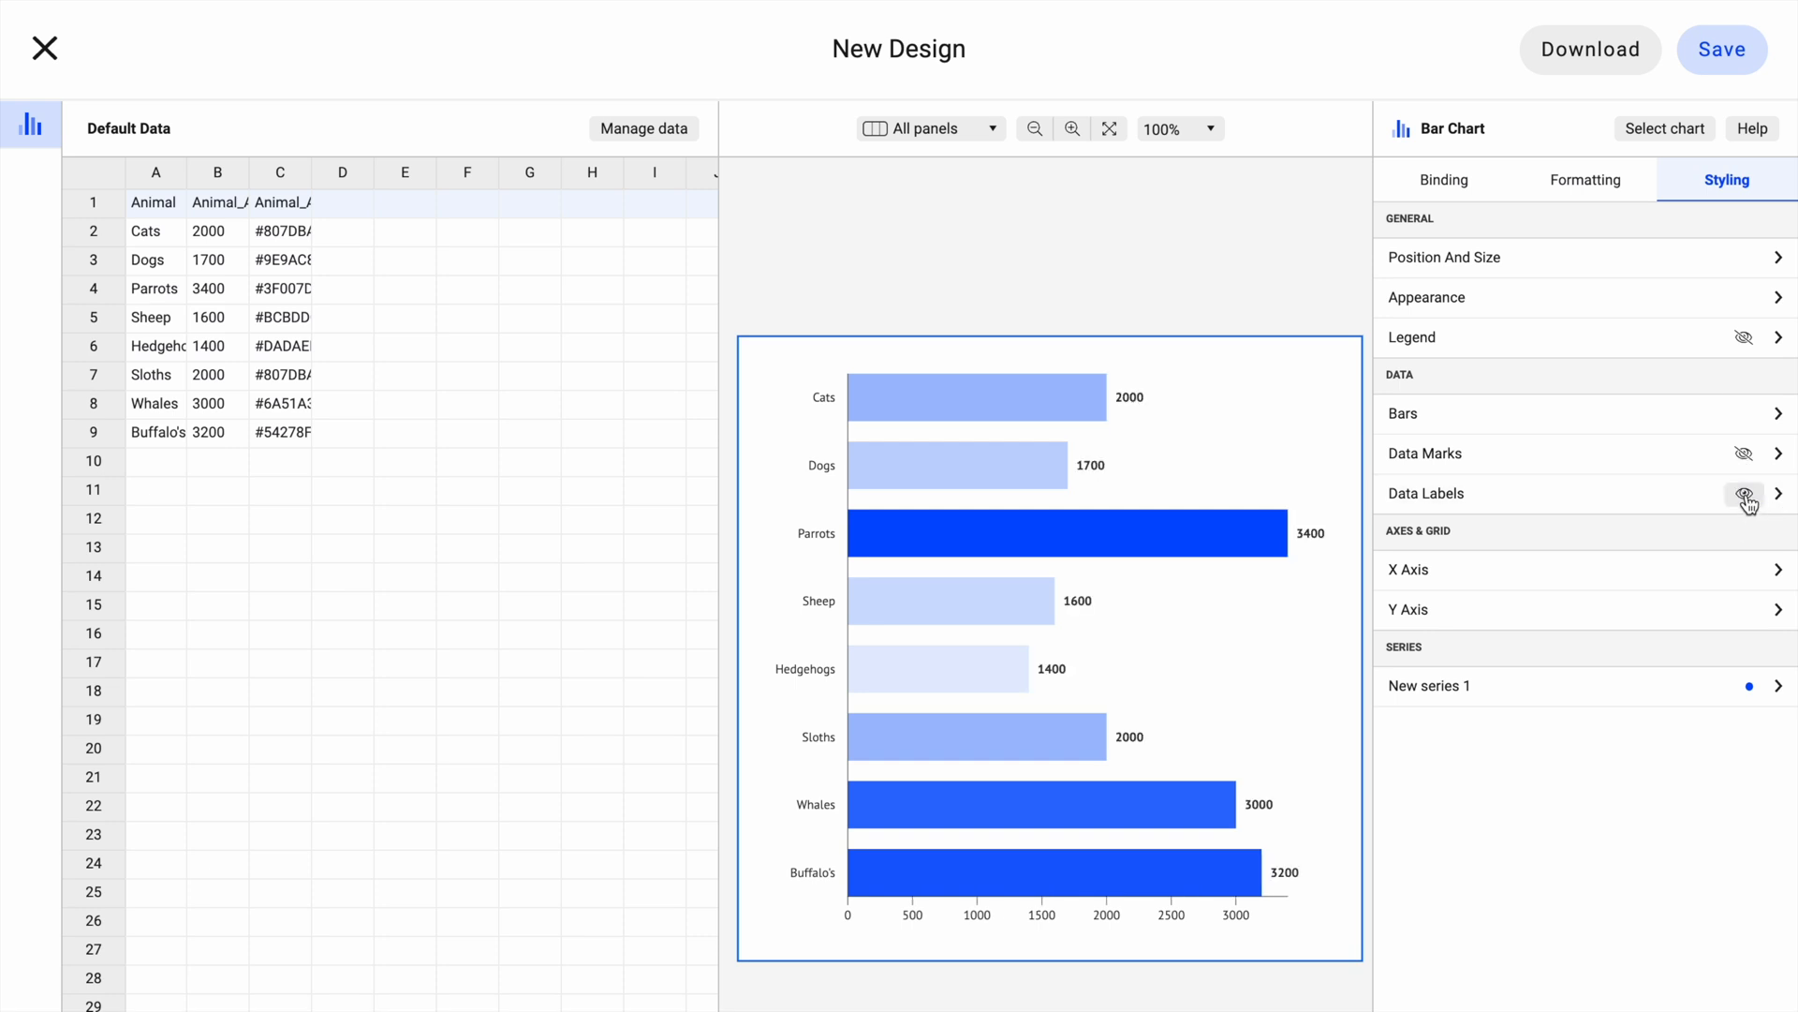
pyautogui.click(1743, 453)
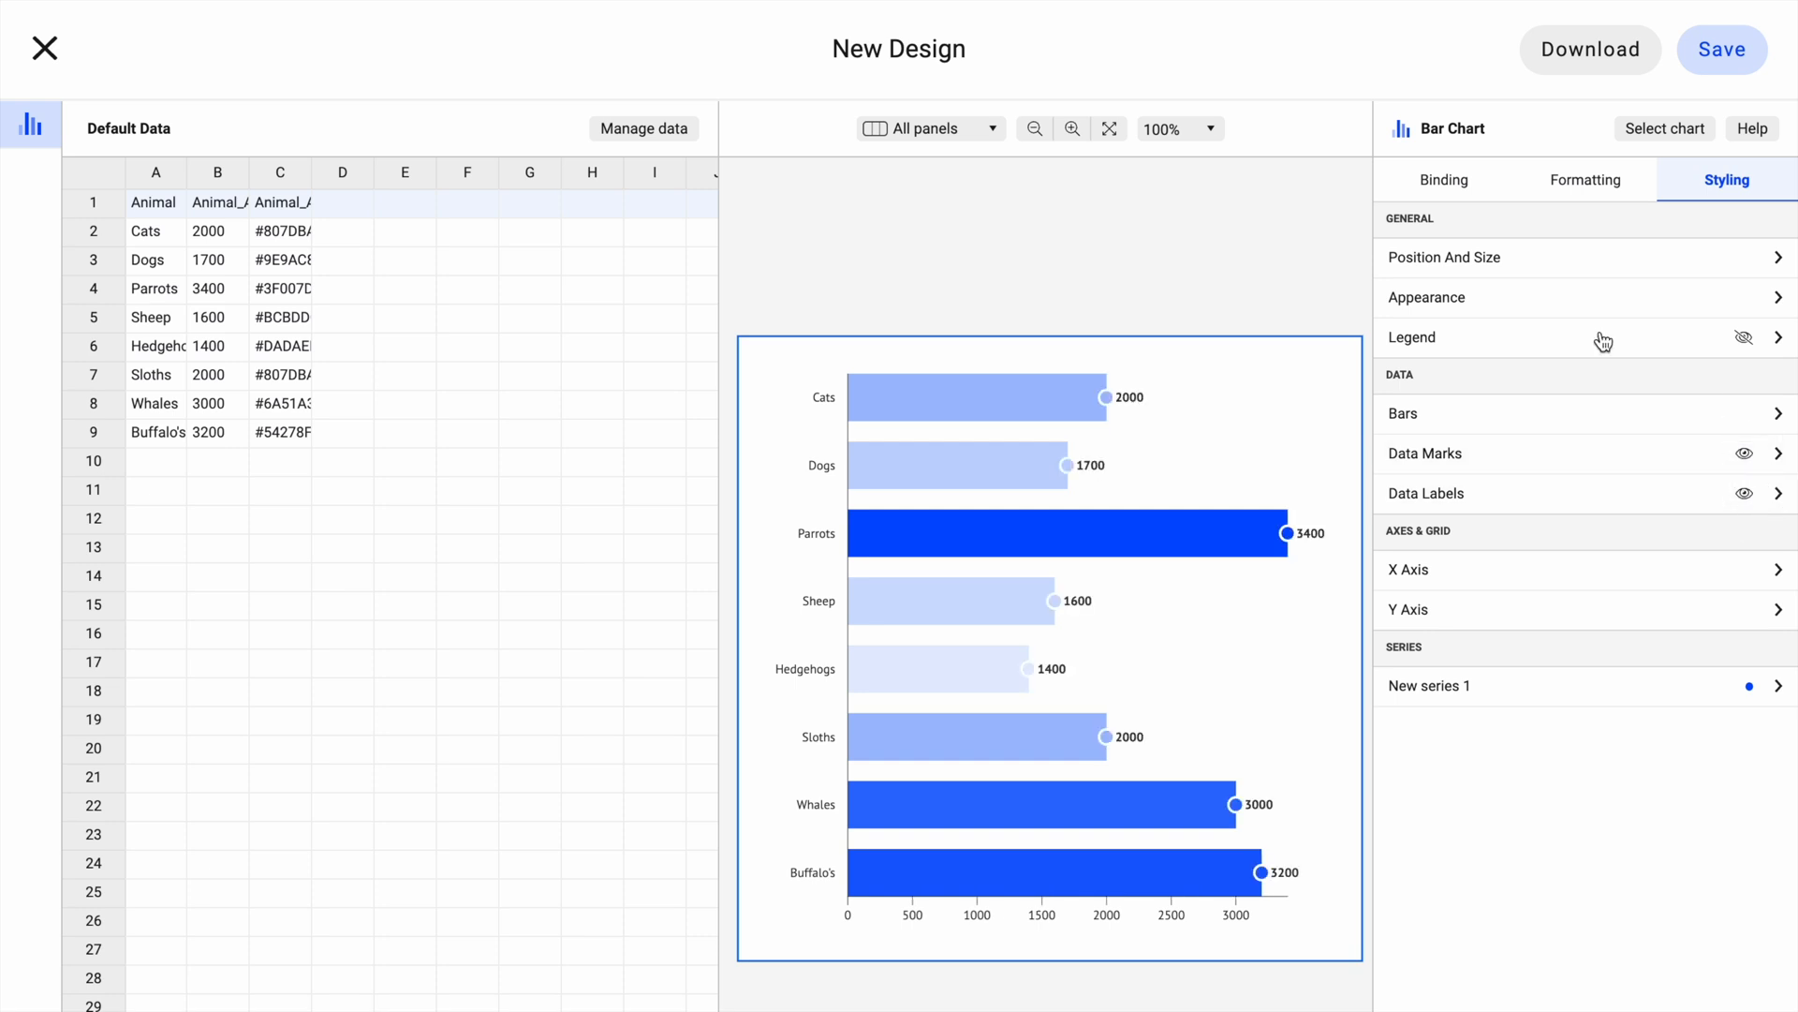
pyautogui.click(1401, 412)
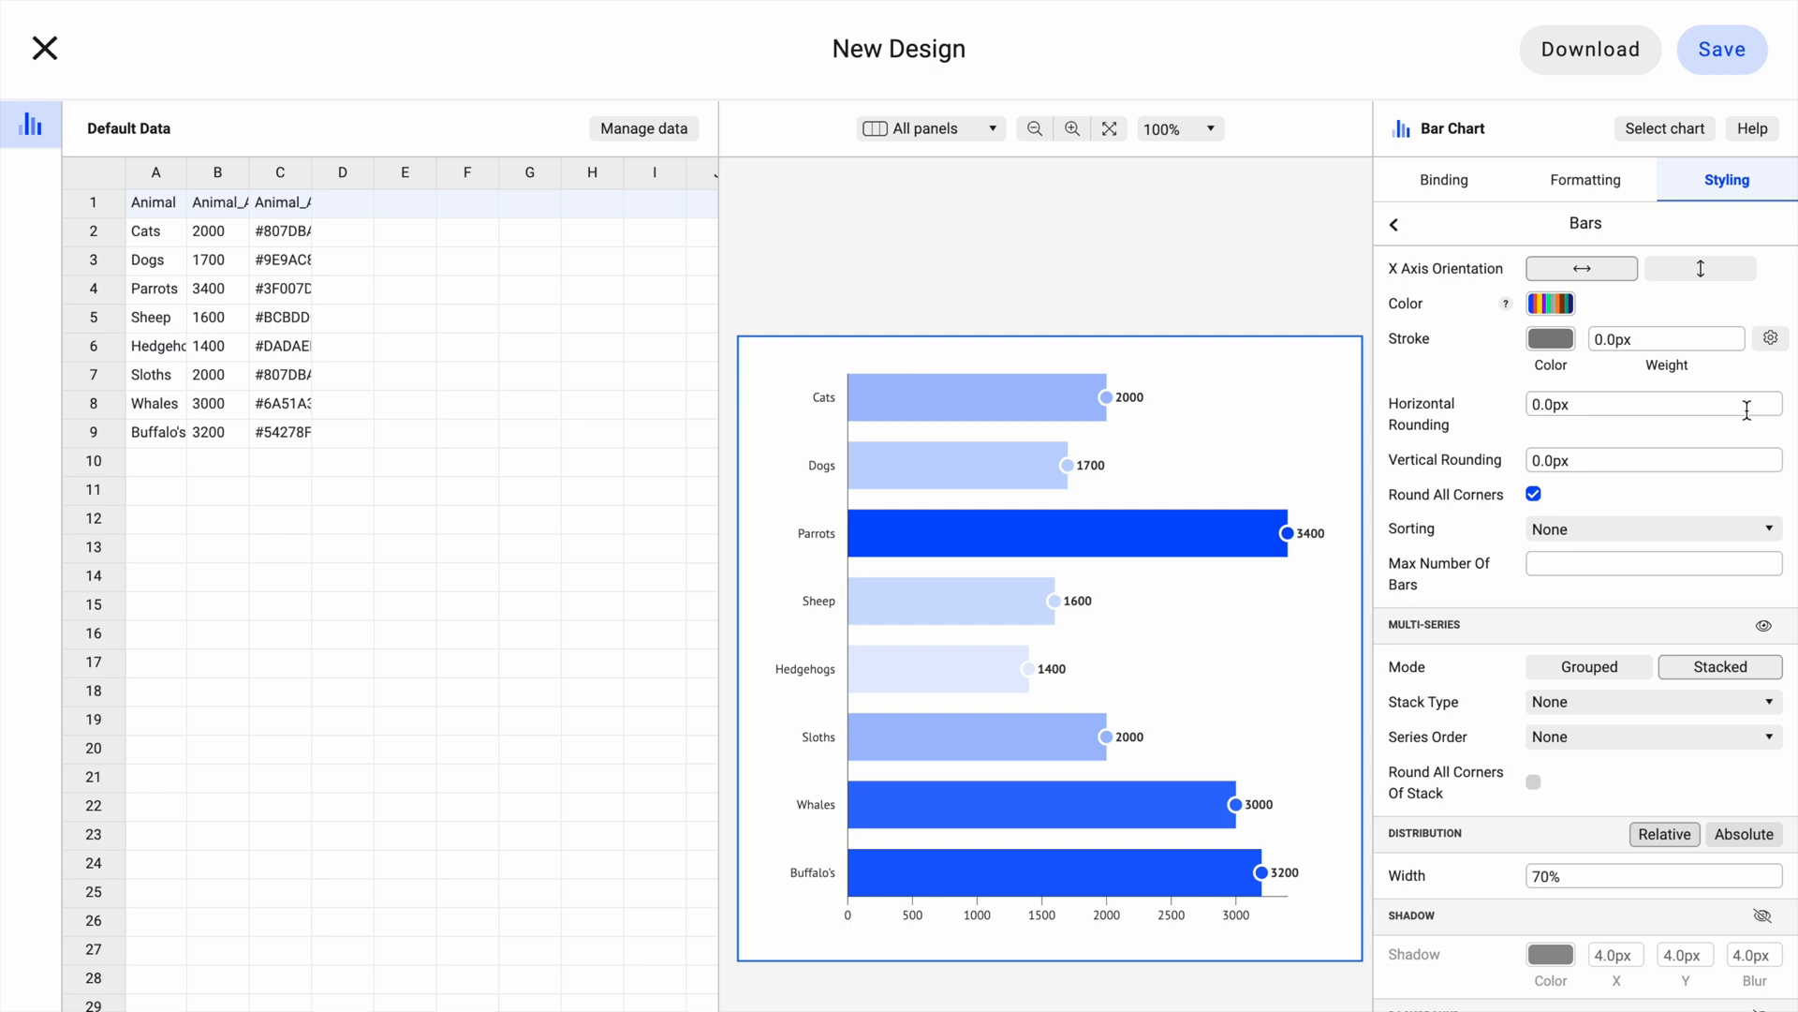
pyautogui.scroll(-3)
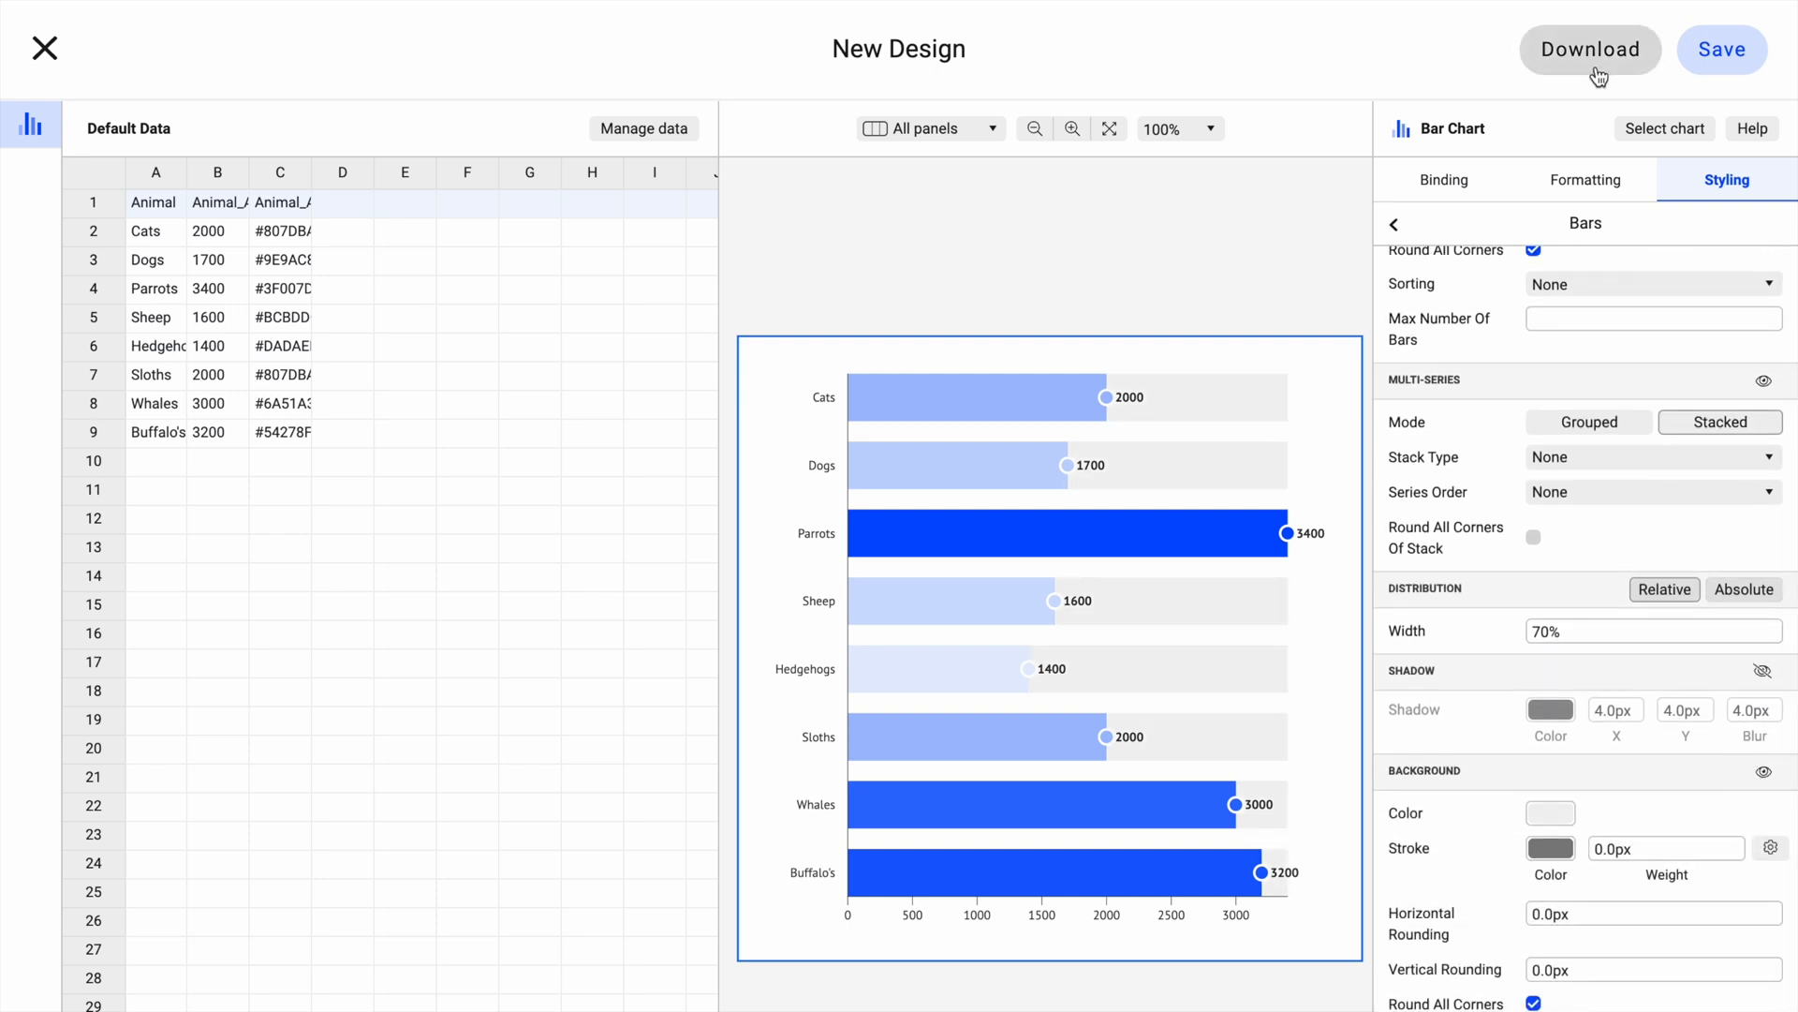
# - Download the animal bar chart as an SVG file
pyautogui.click(1591, 48)
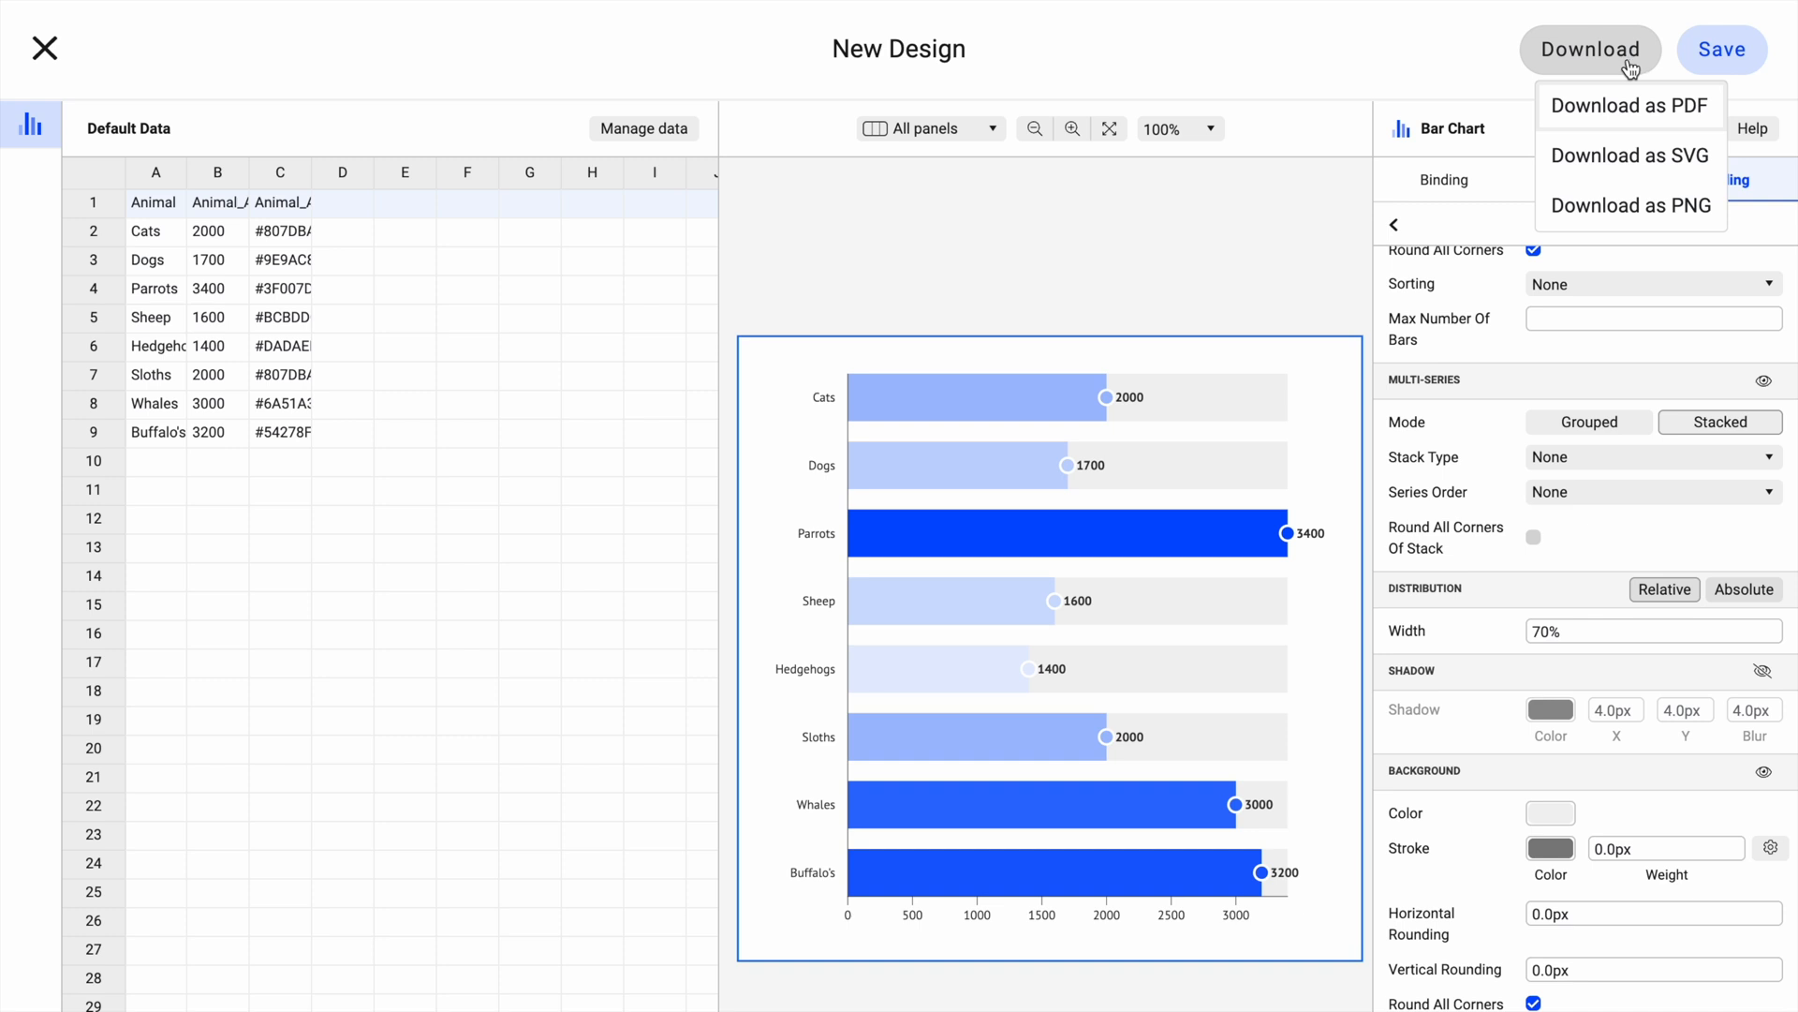
pyautogui.moveTo(1607, 168)
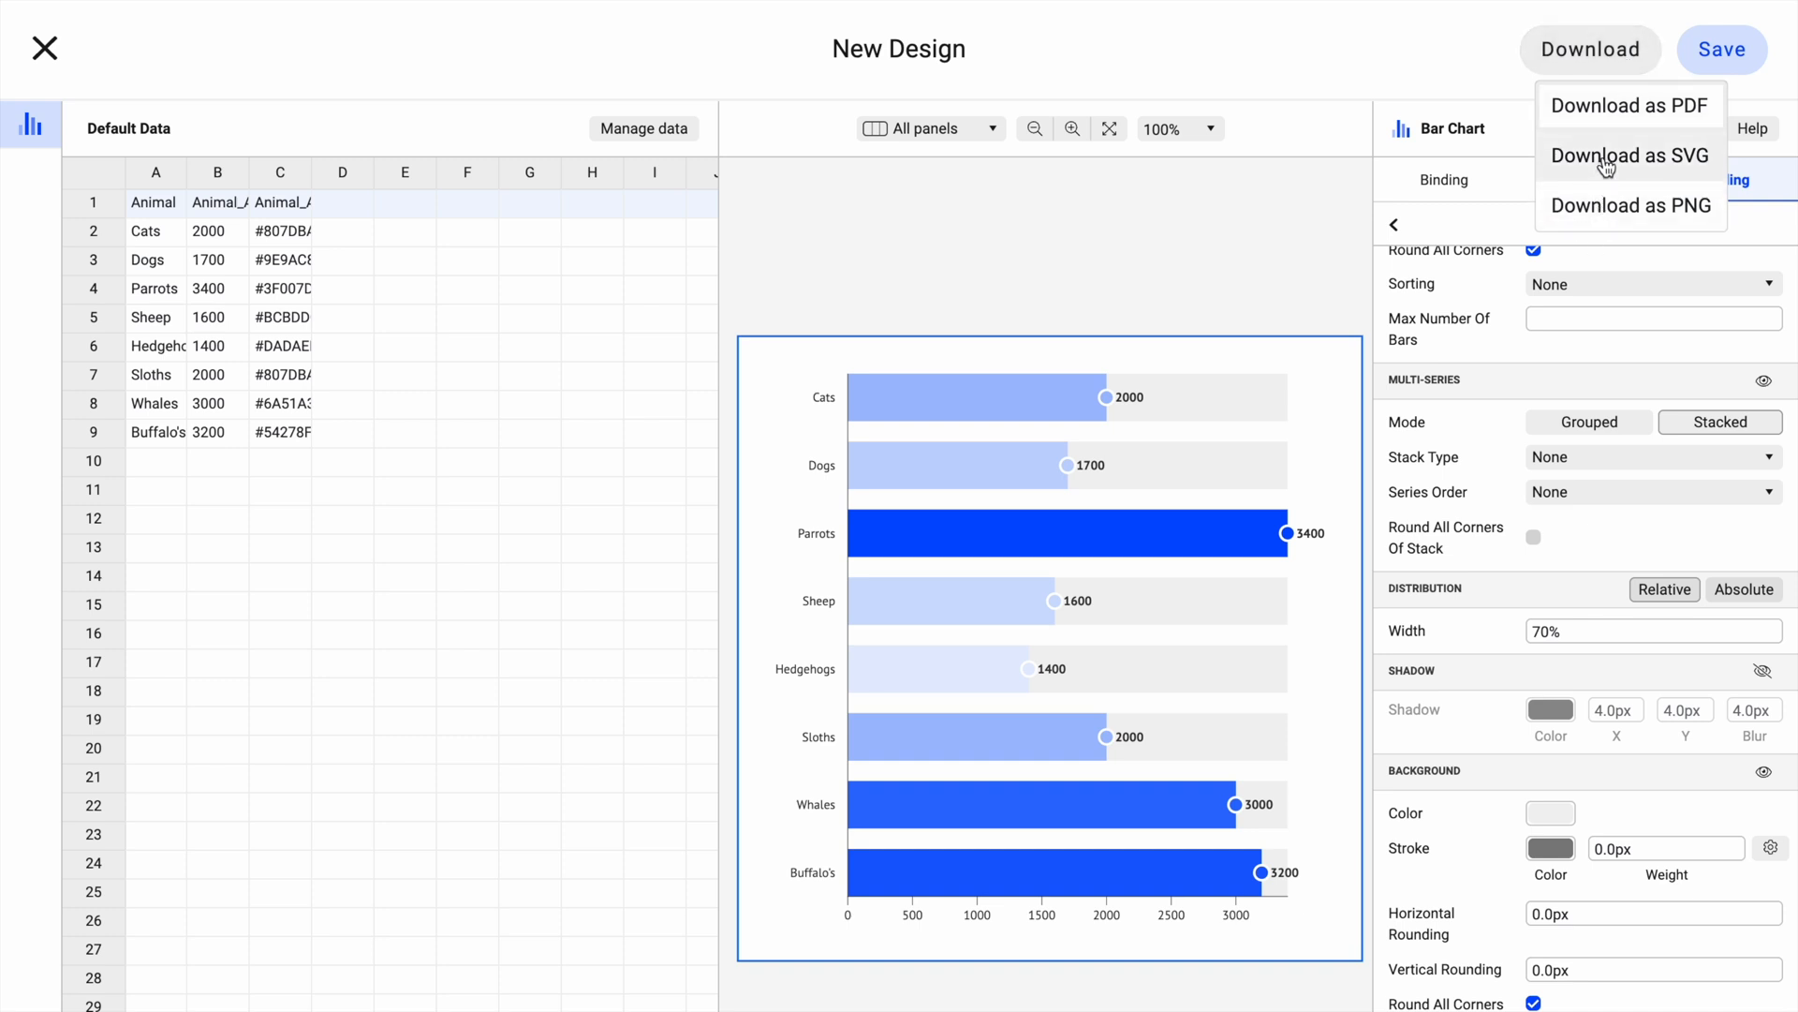
pyautogui.click(1630, 155)
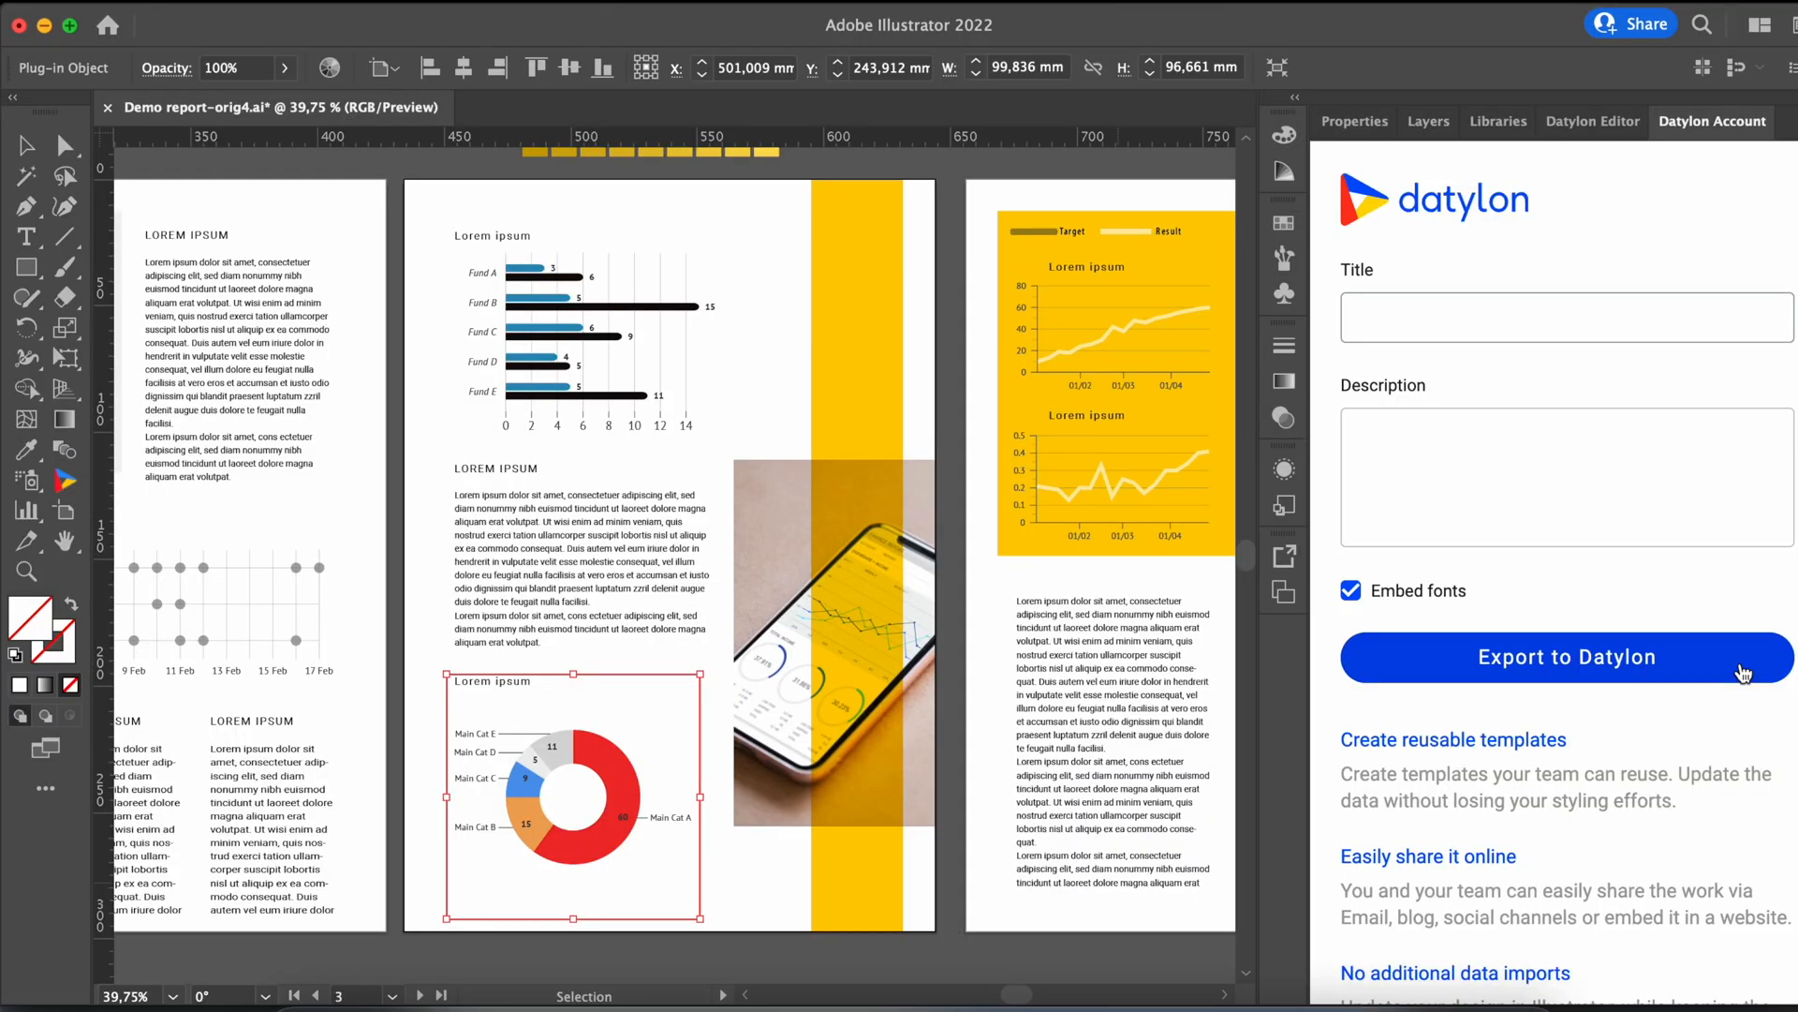
# - Export the report to Datylon titled 'Report template', described 'Data to be updated monthly', with fonts embedded
pyautogui.write('Report template')
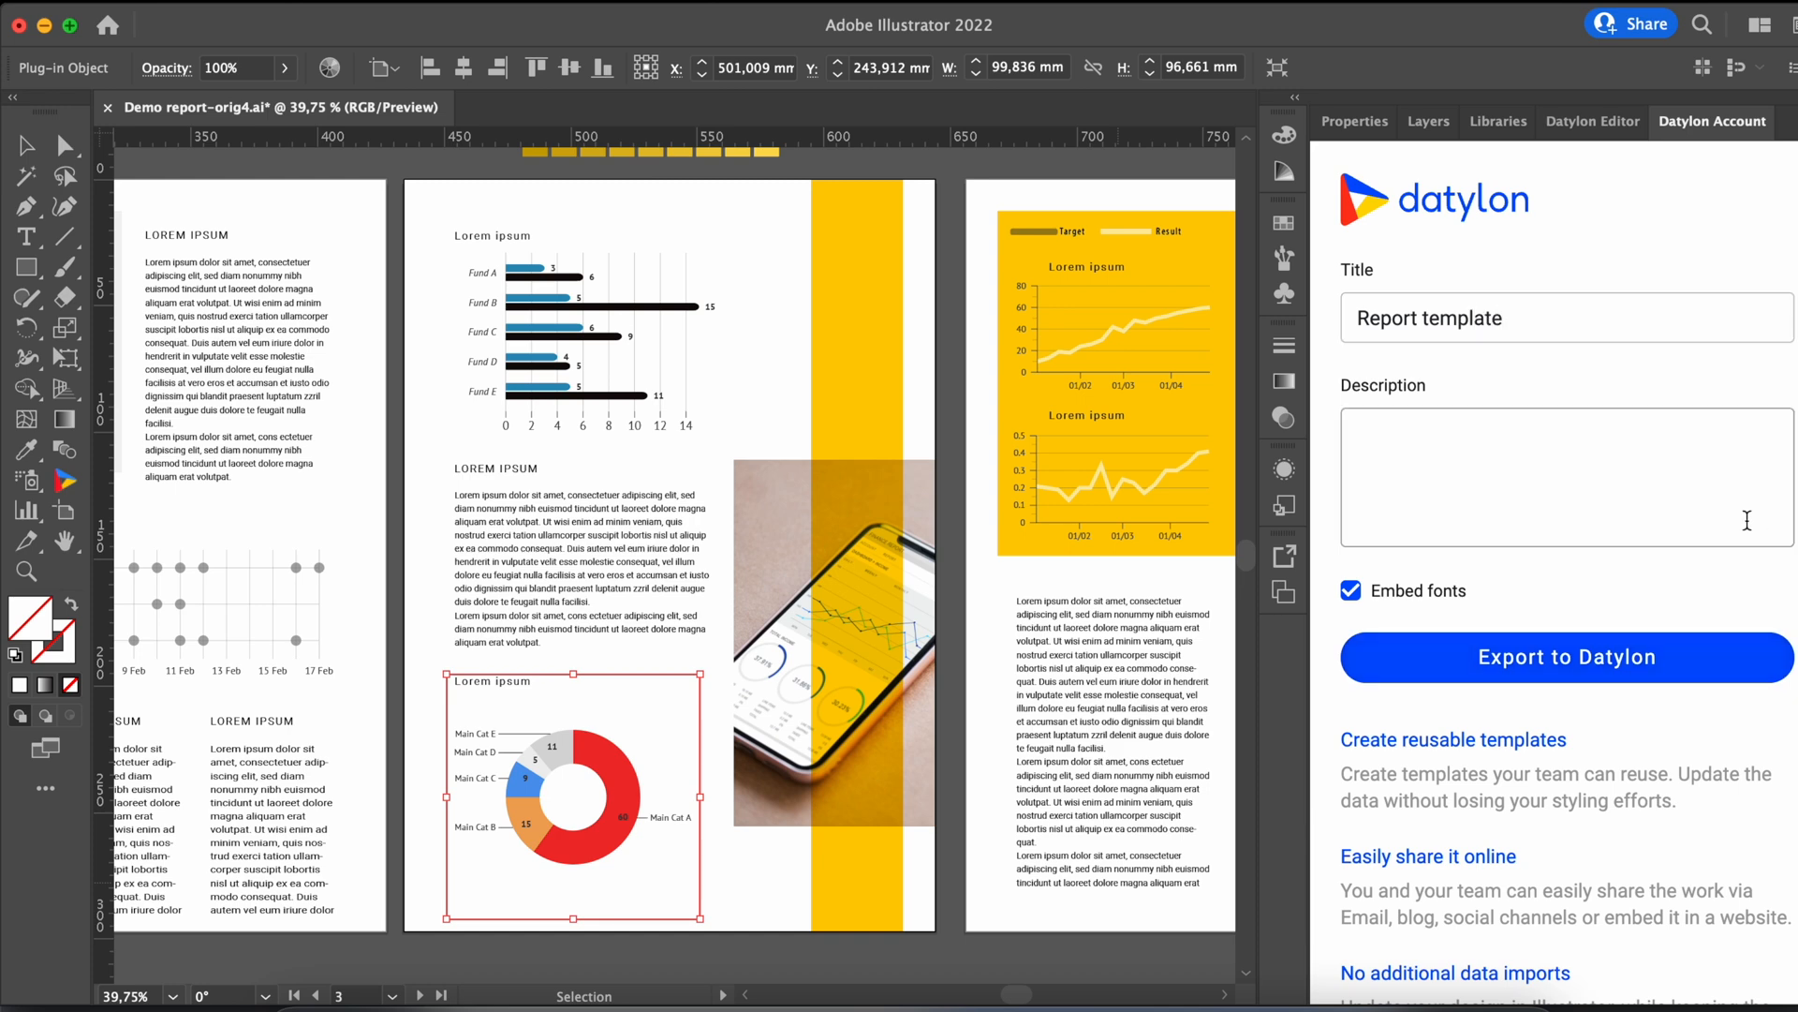
pyautogui.write('Data to be updated monthly')
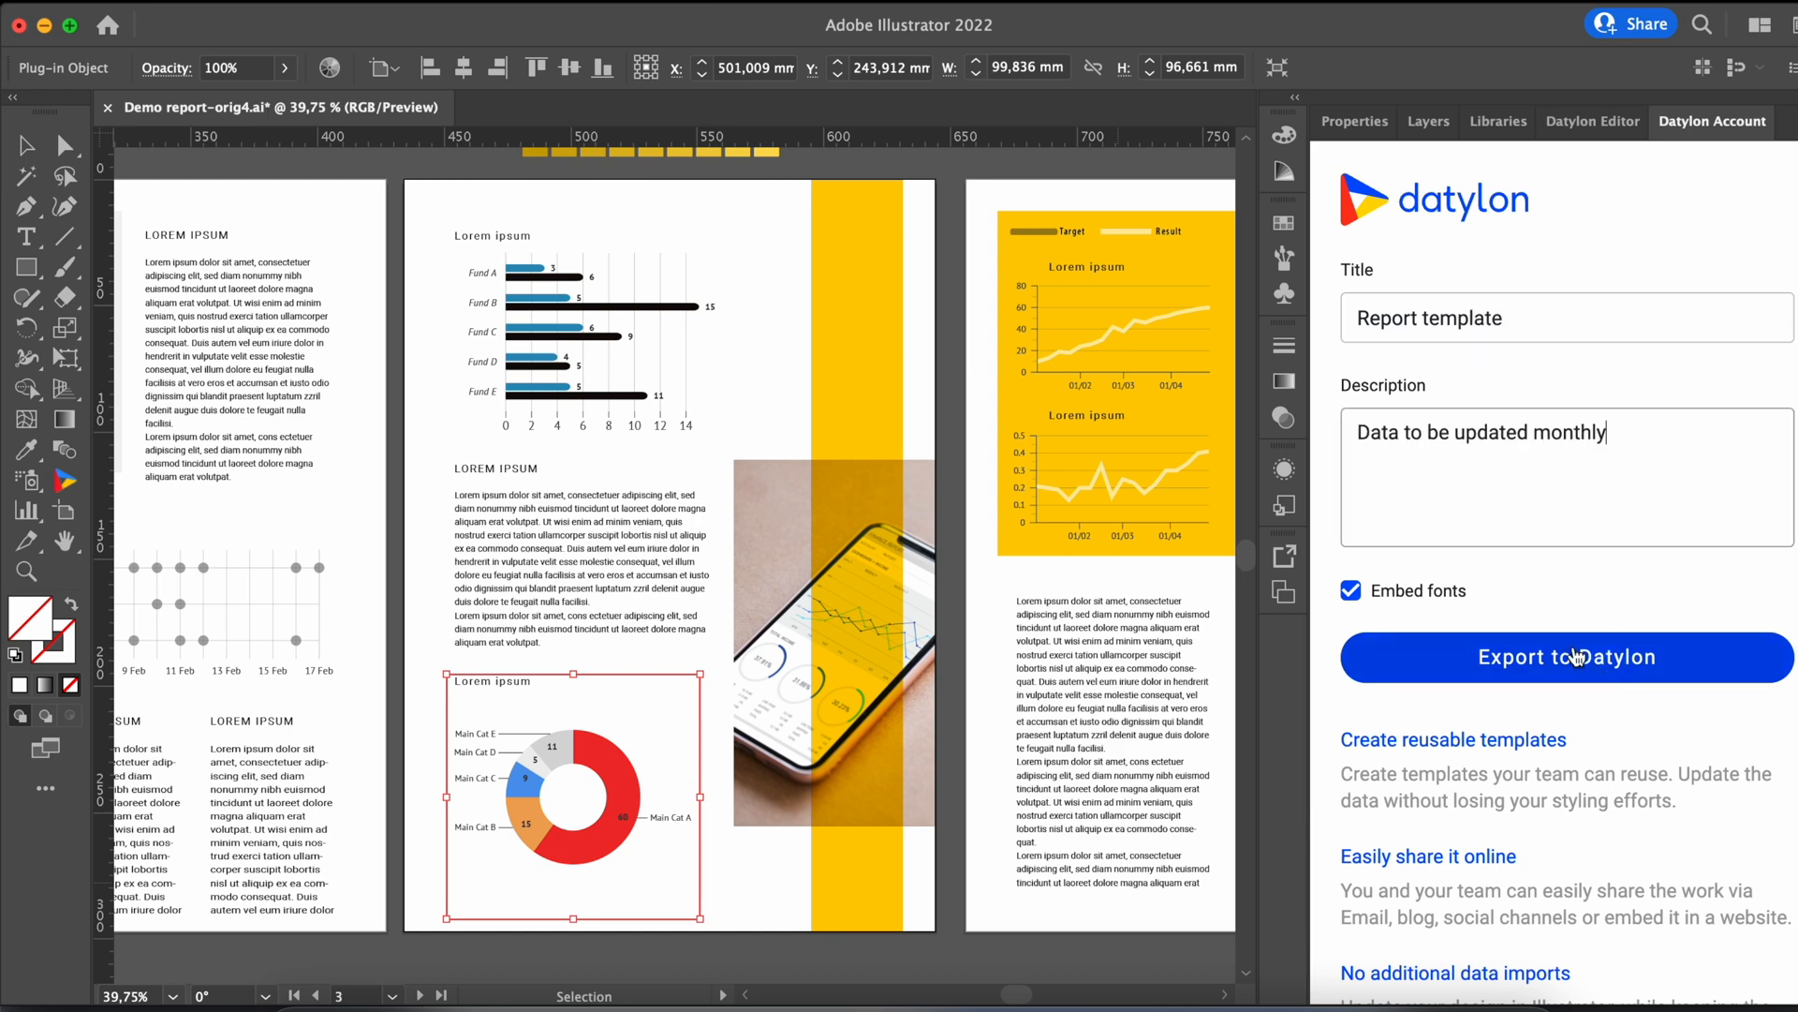
pyautogui.click(1566, 658)
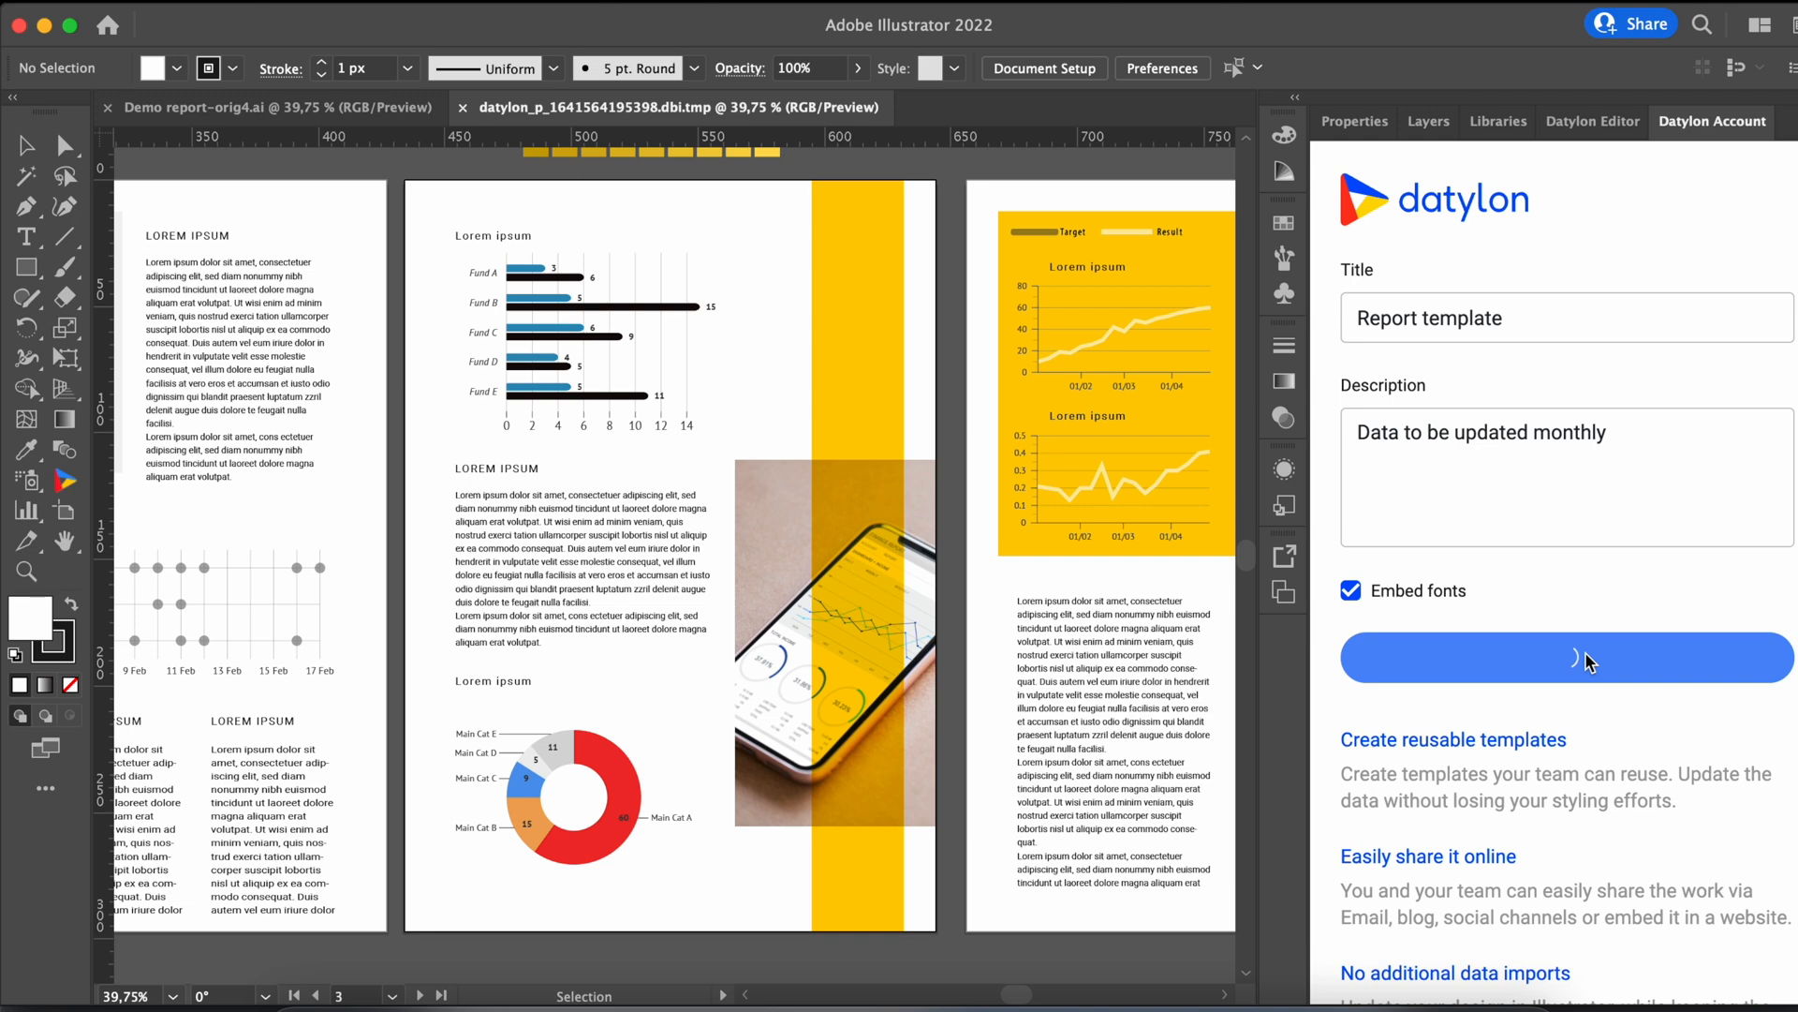
pyautogui.click(1566, 658)
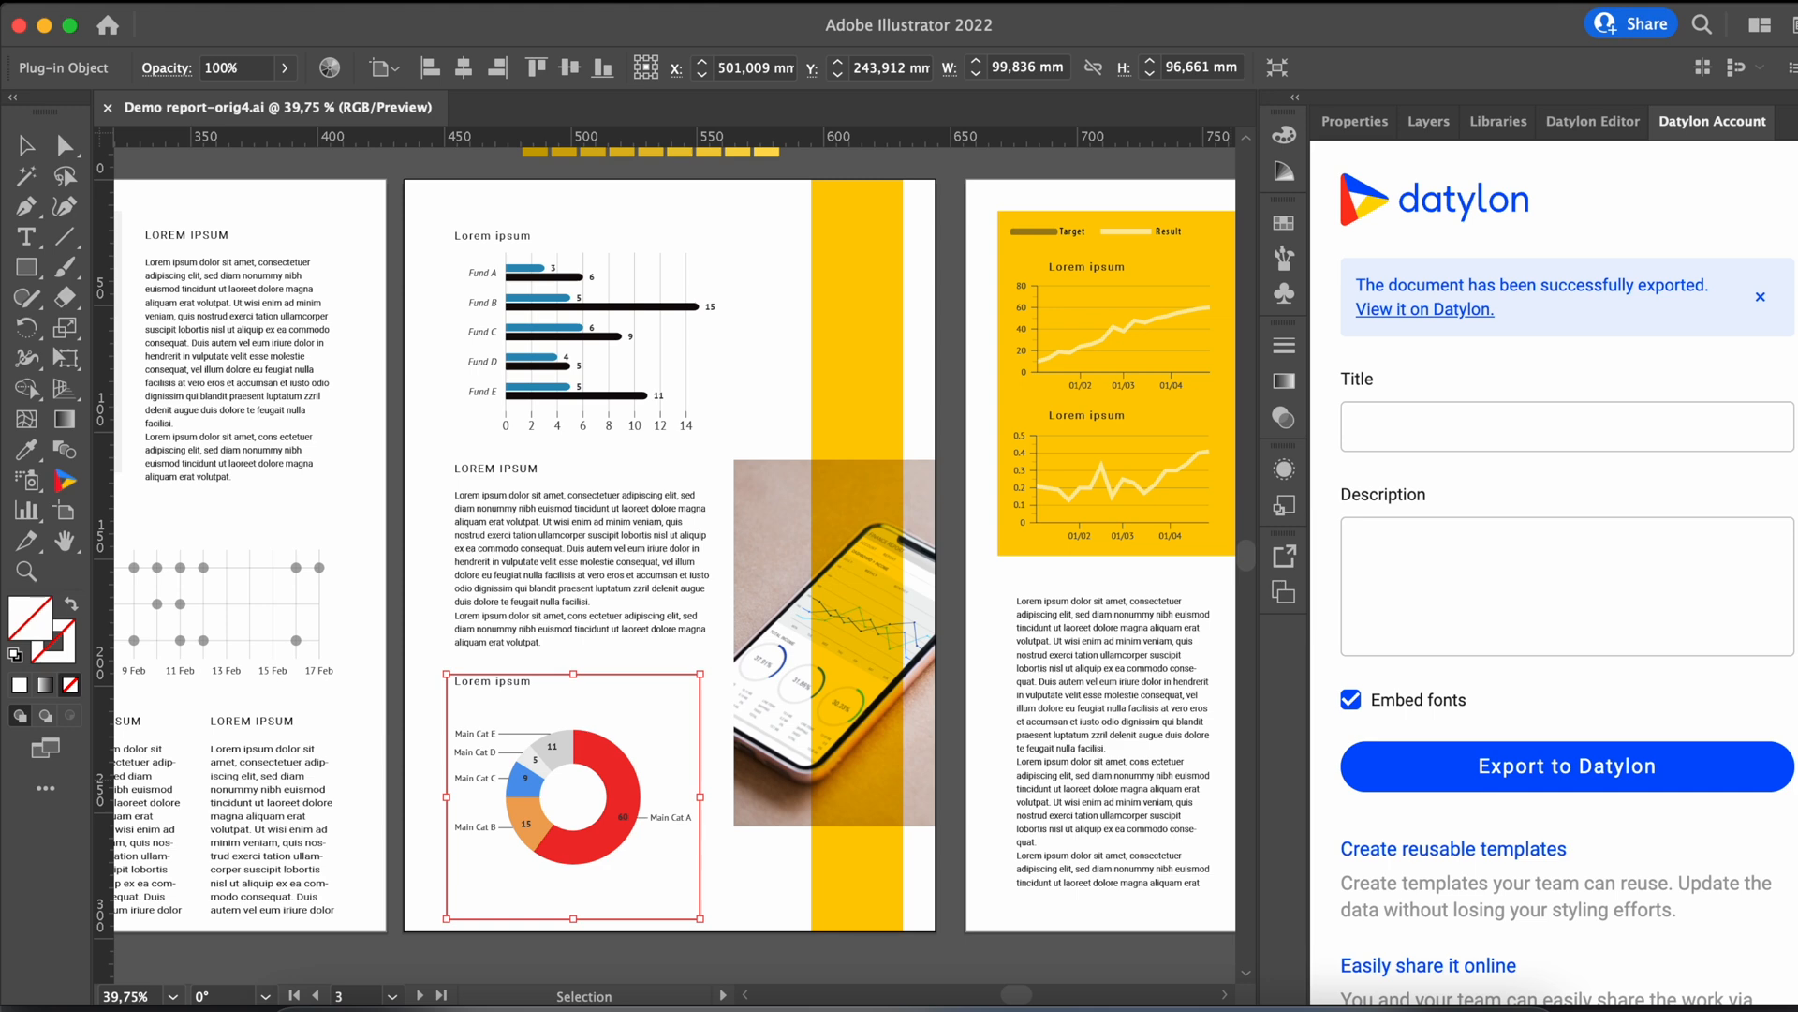
pyautogui.moveTo(1428, 322)
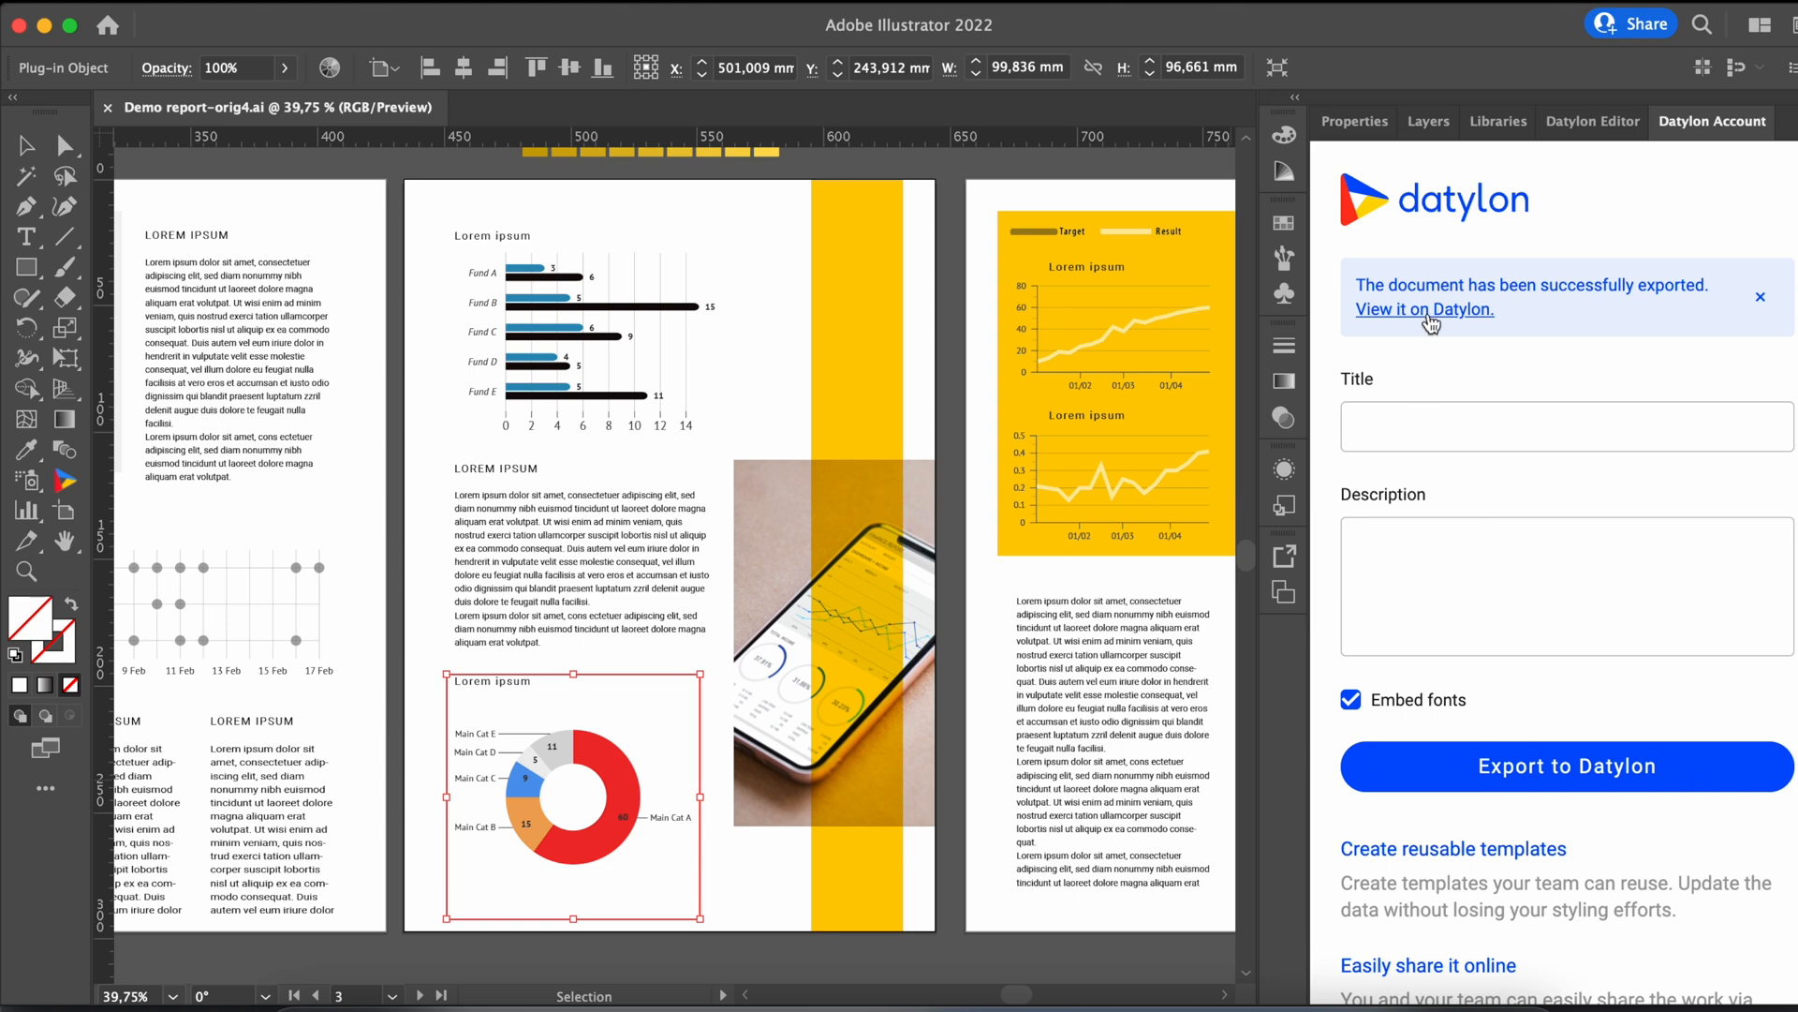